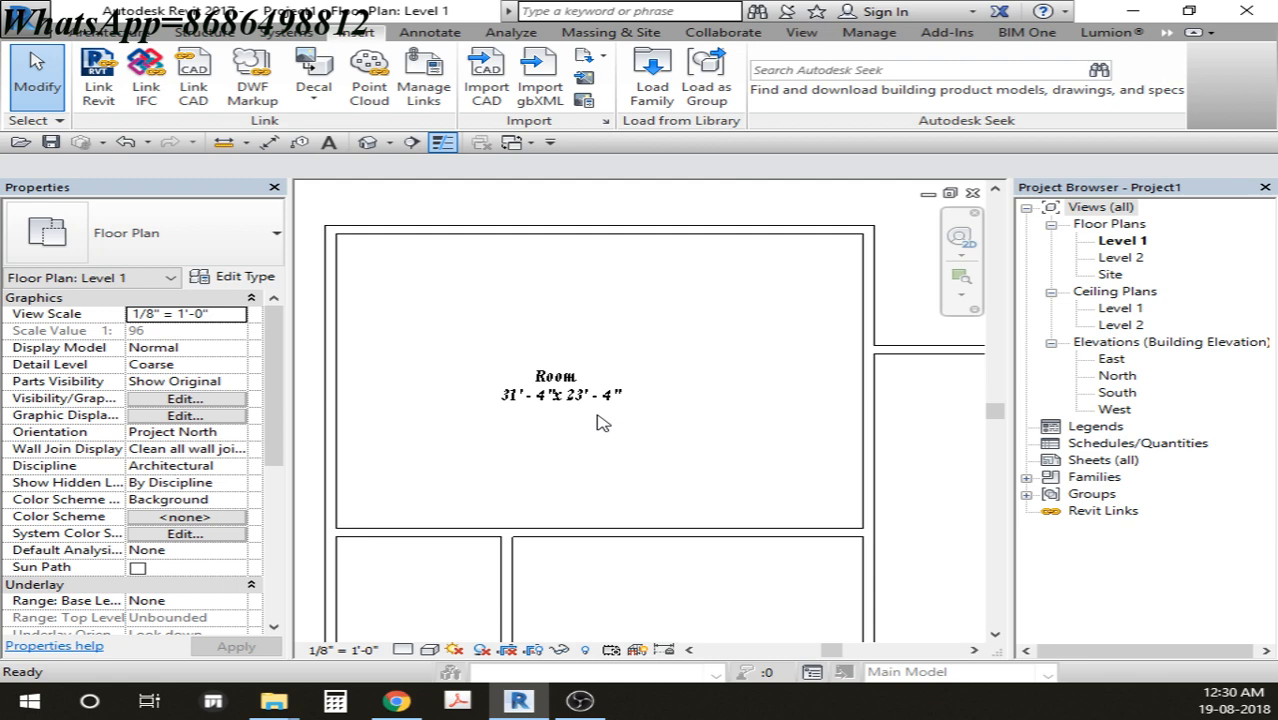
# Step: Place tagged rooms in the central and large spaces of the Level 1 plan
pyautogui.moveTo(600, 420); pyautogui.dragTo(660, 380)
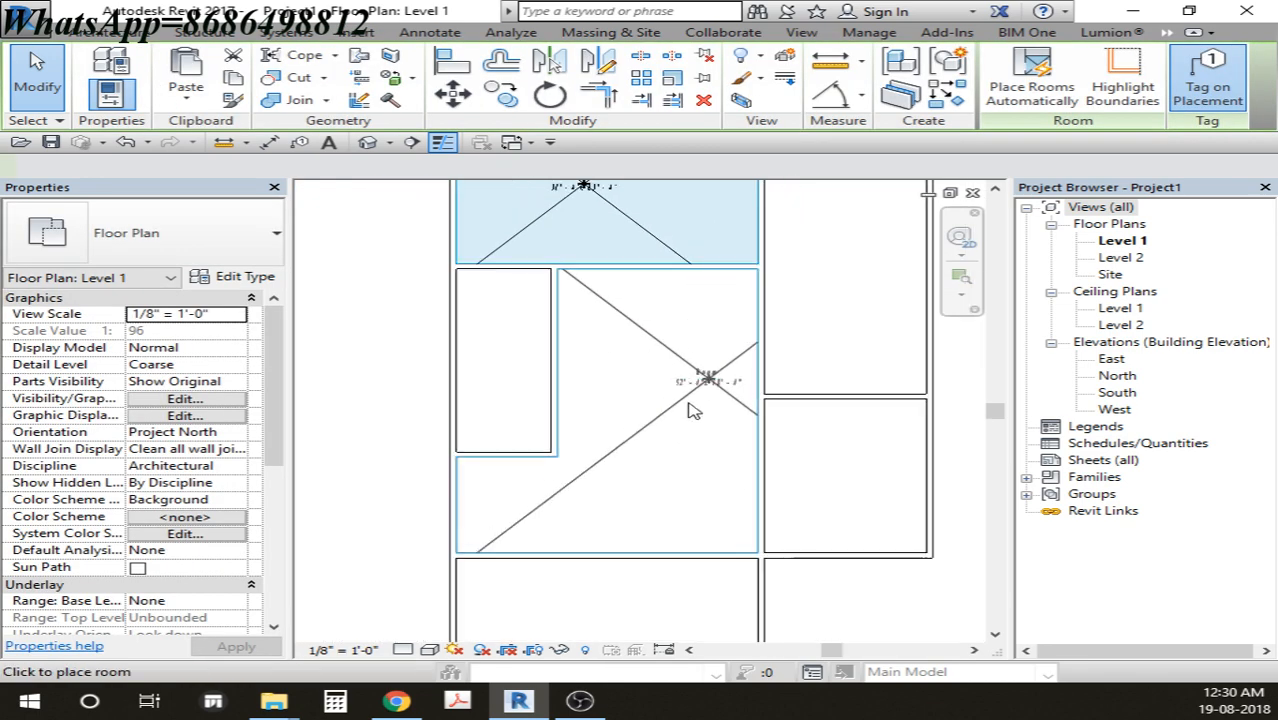
pyautogui.click(1030, 80)
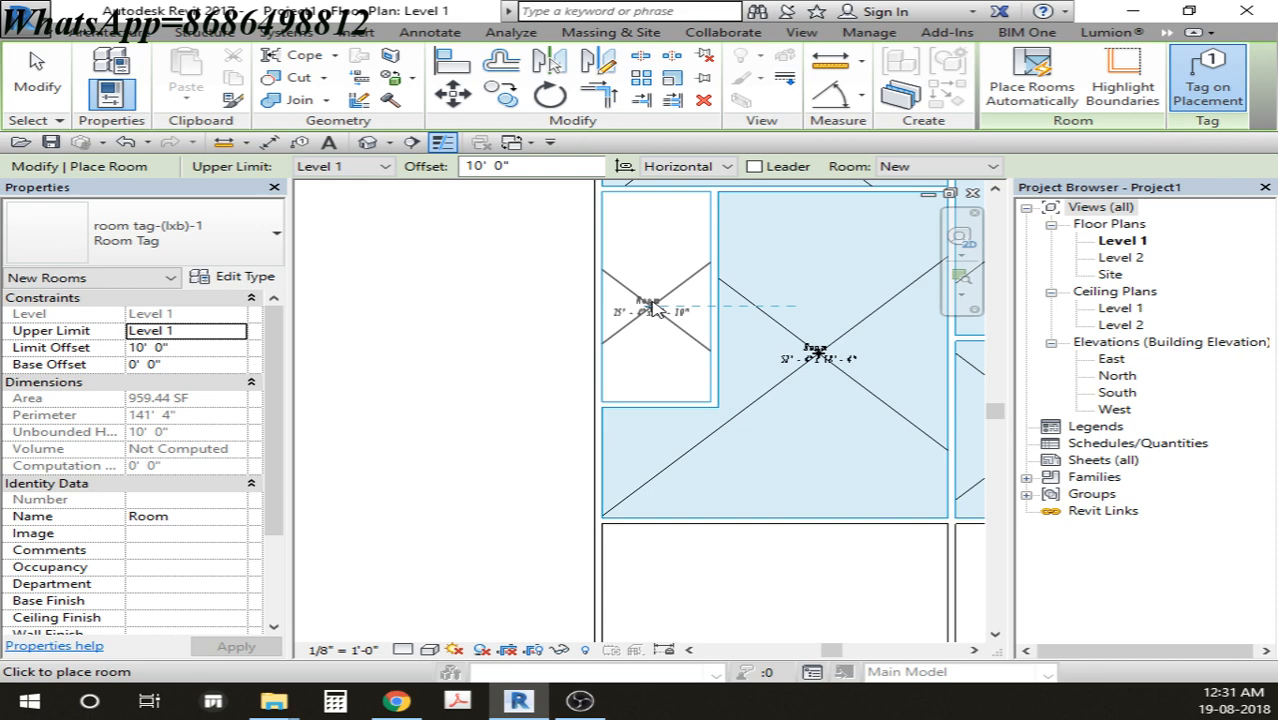
pyautogui.click(686, 166)
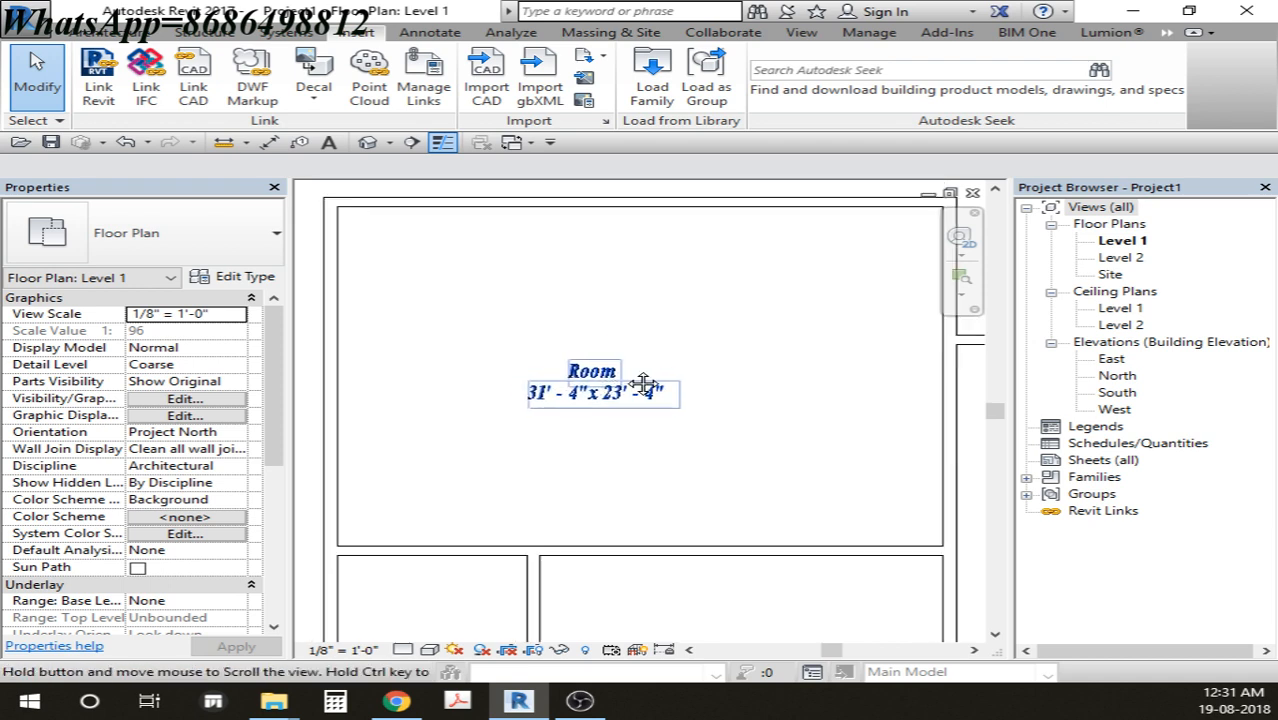
# Step: Select the right-hand room's tag and open its room tag family in the family editor
pyautogui.click(600, 396)
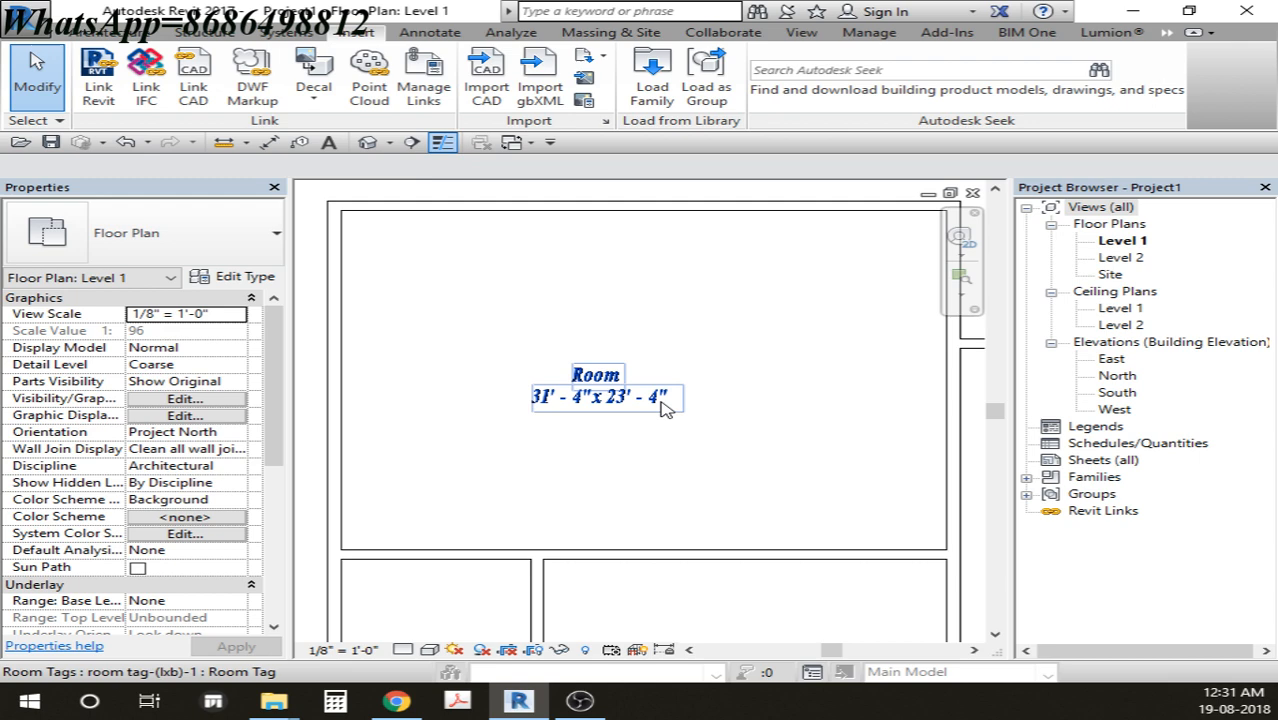
pyautogui.click(610, 424)
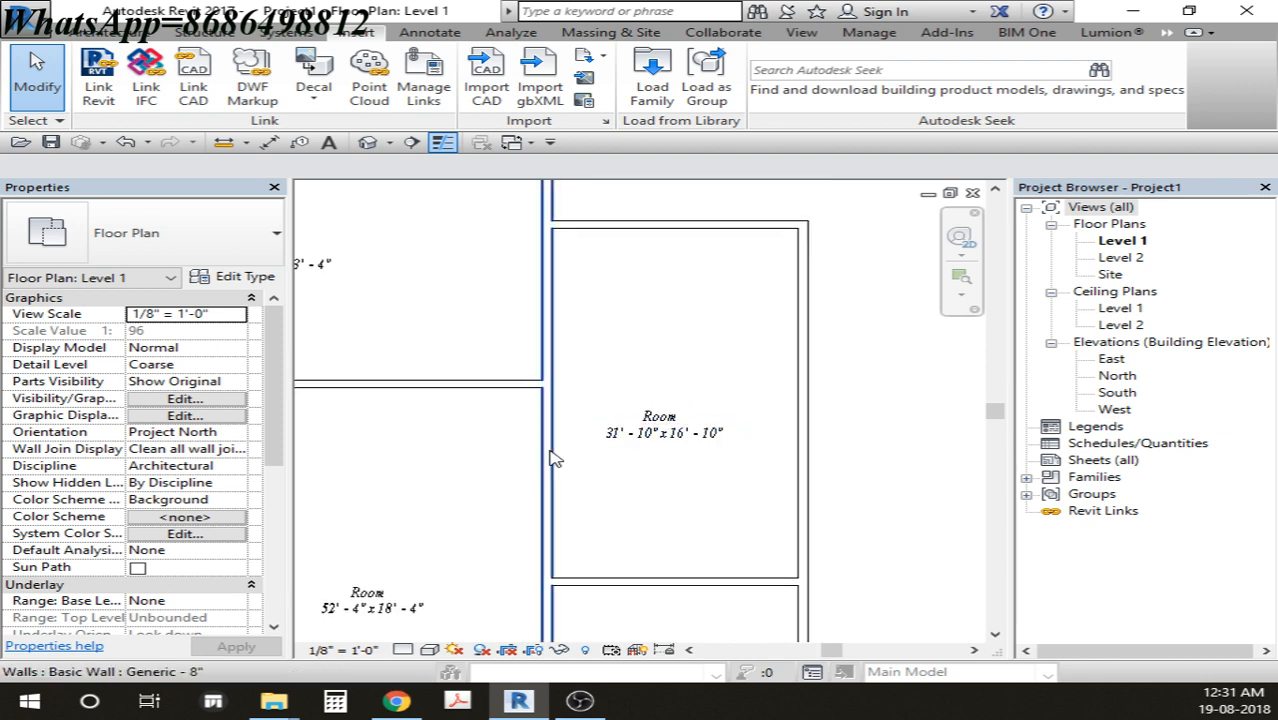
pyautogui.click(660, 424)
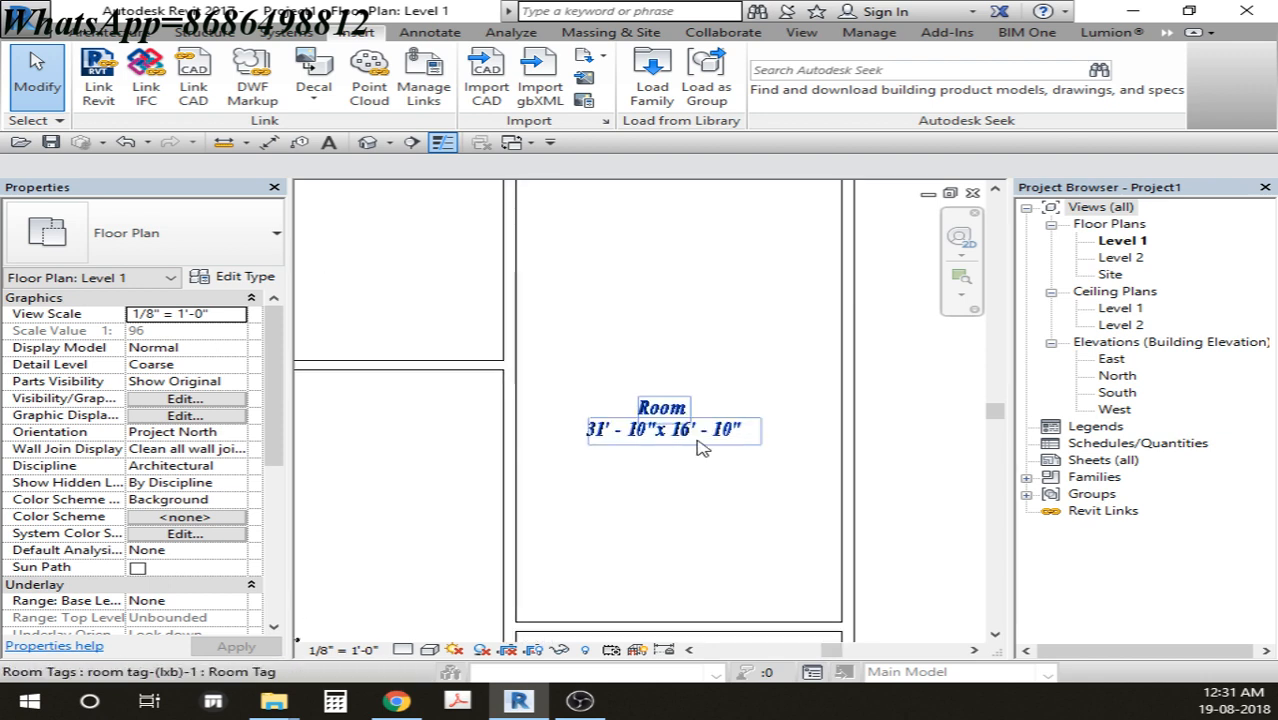
pyautogui.moveTo(680, 436)
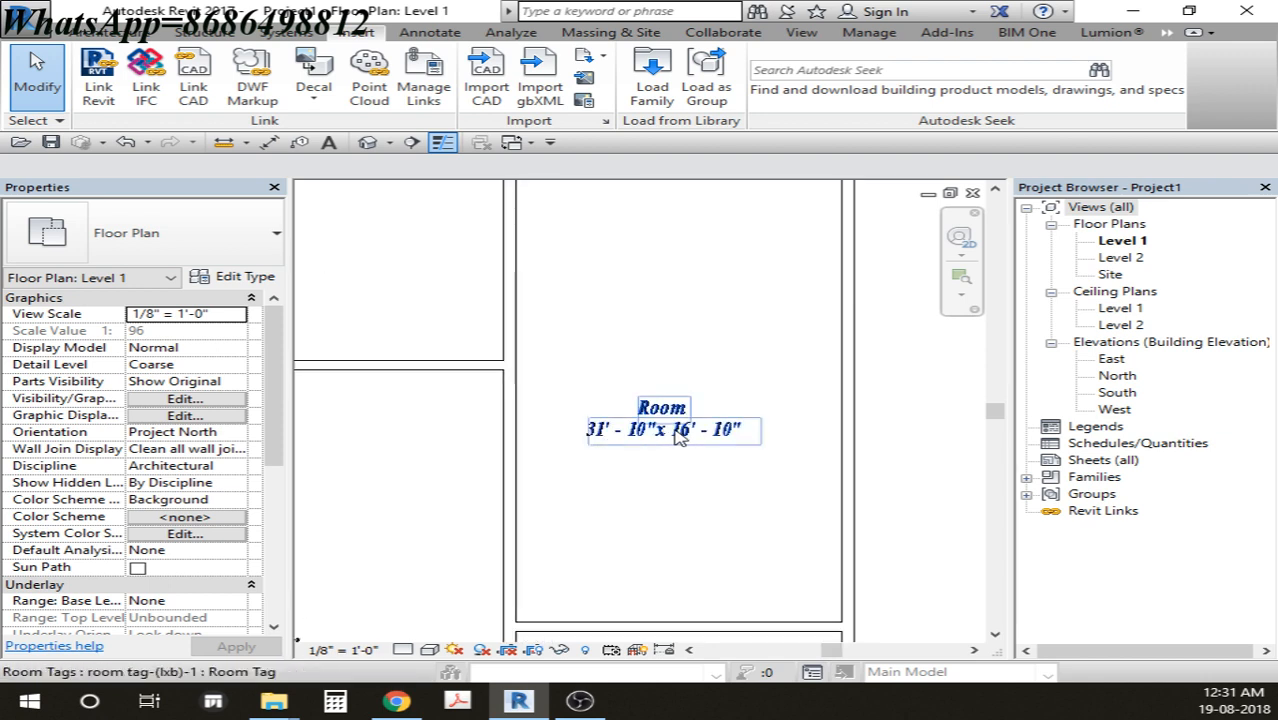
pyautogui.click(662, 428)
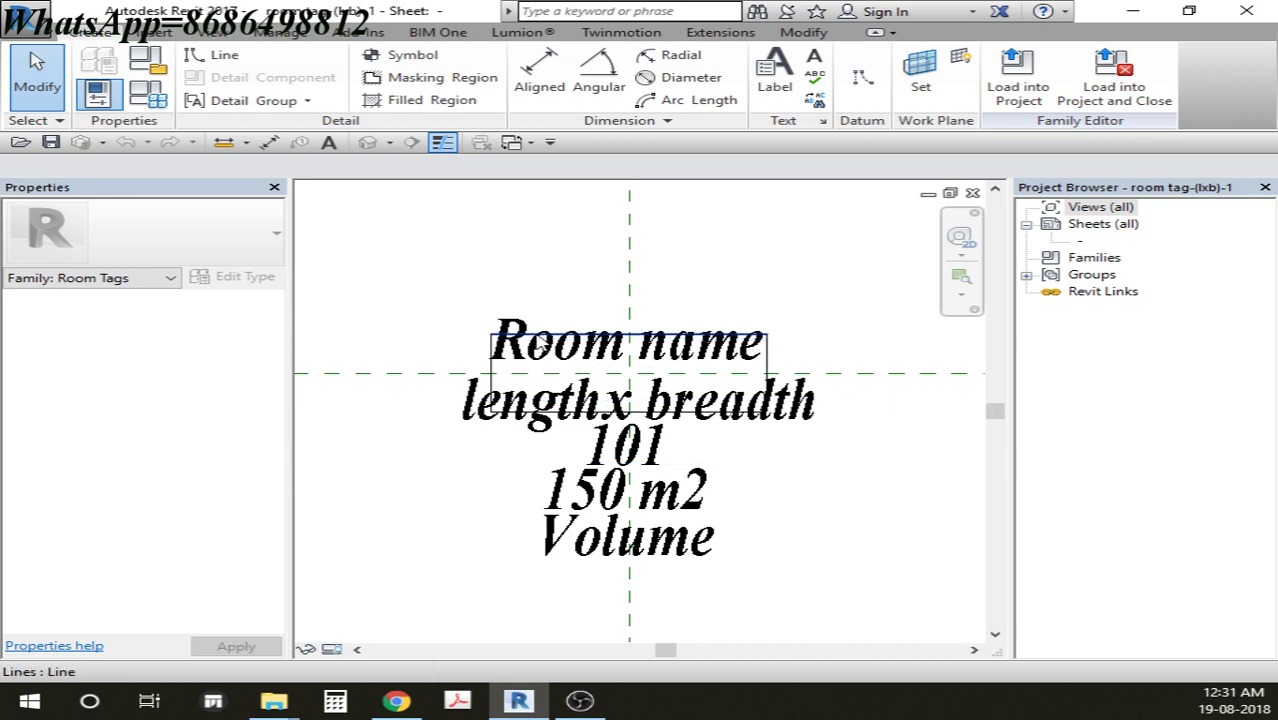
# Step: Select the 'lengthx breadth' label and open its Edit Label parameter settings
pyautogui.click(624, 340)
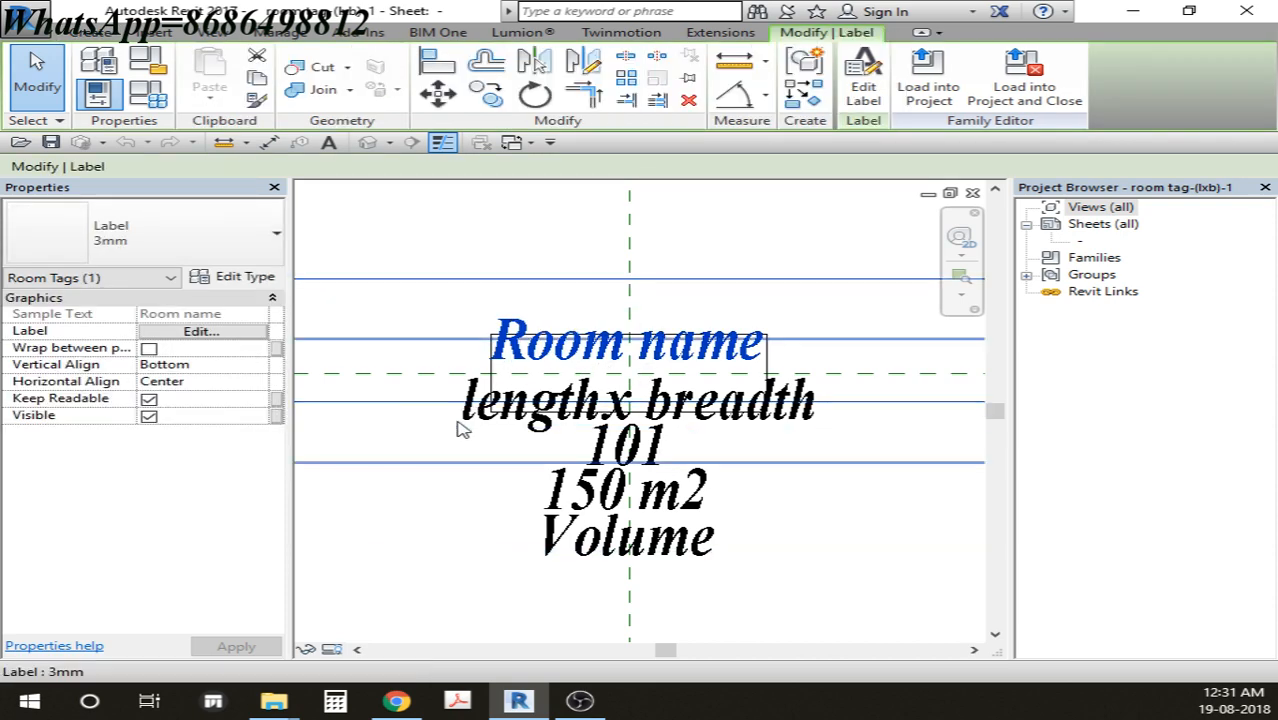
pyautogui.click(636, 400)
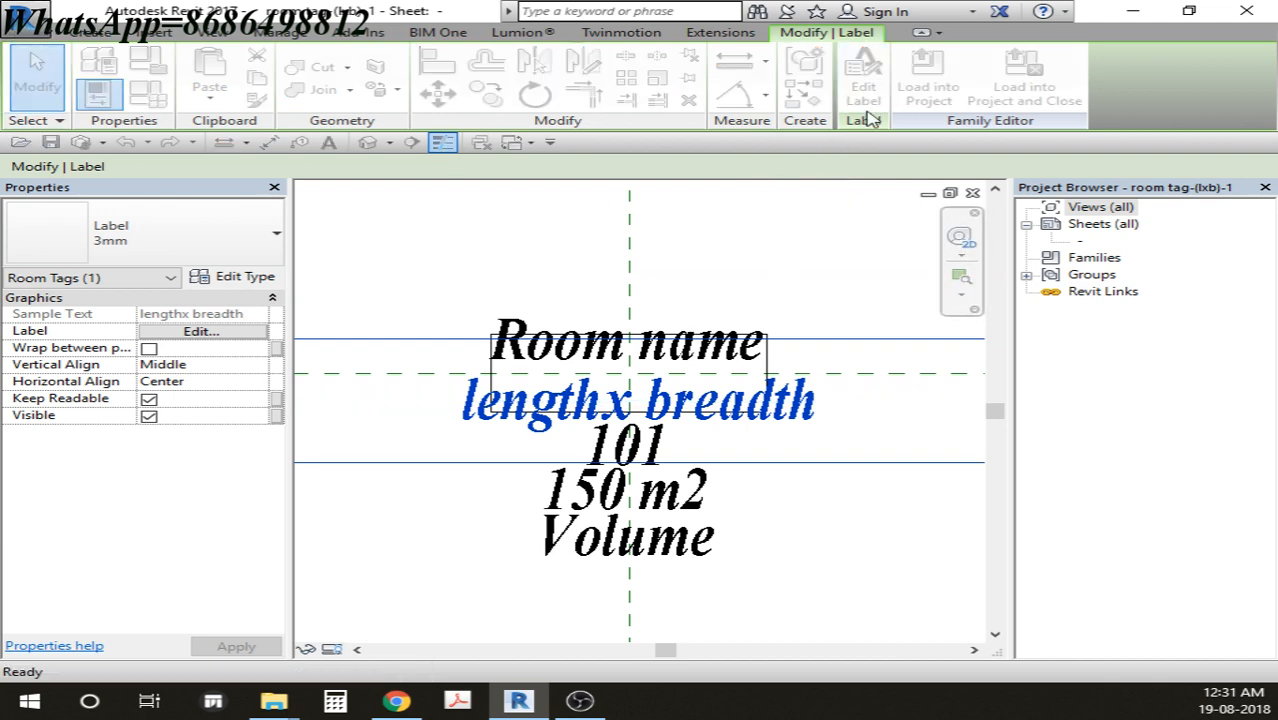
pyautogui.click(200, 332)
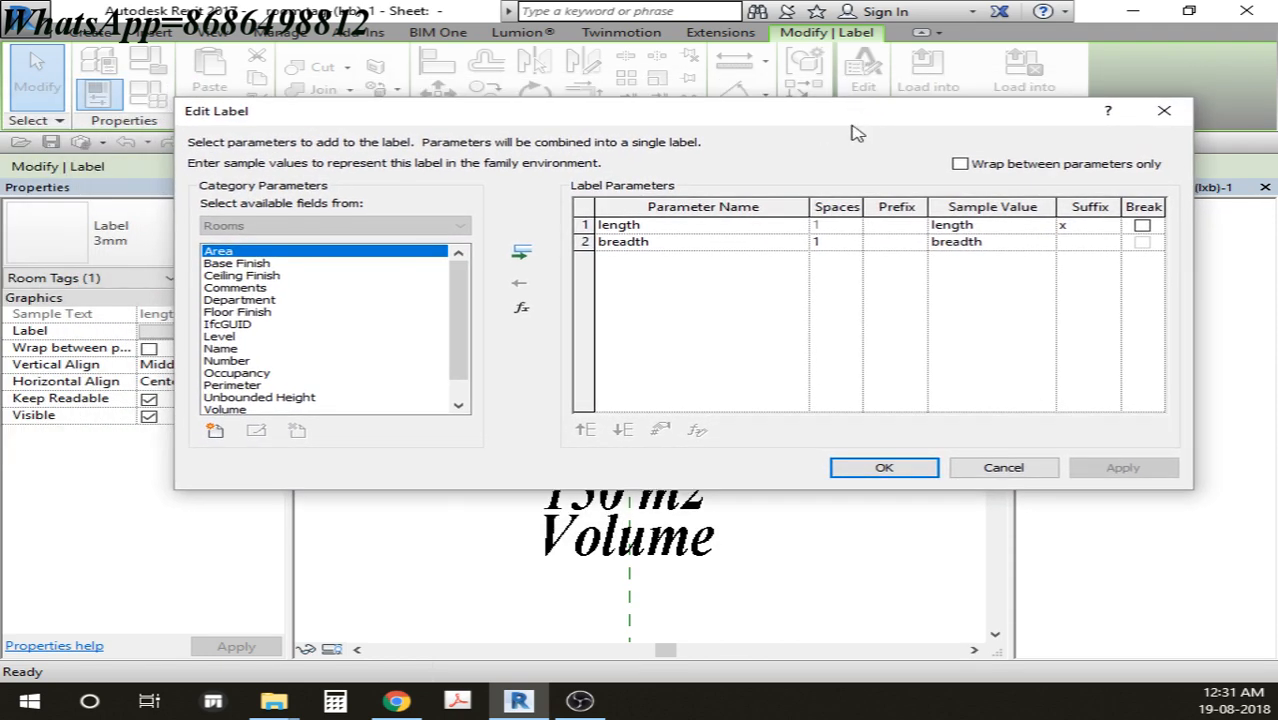
# Step: Move the breadth parameter above length and confirm the label order
pyautogui.click(624, 240)
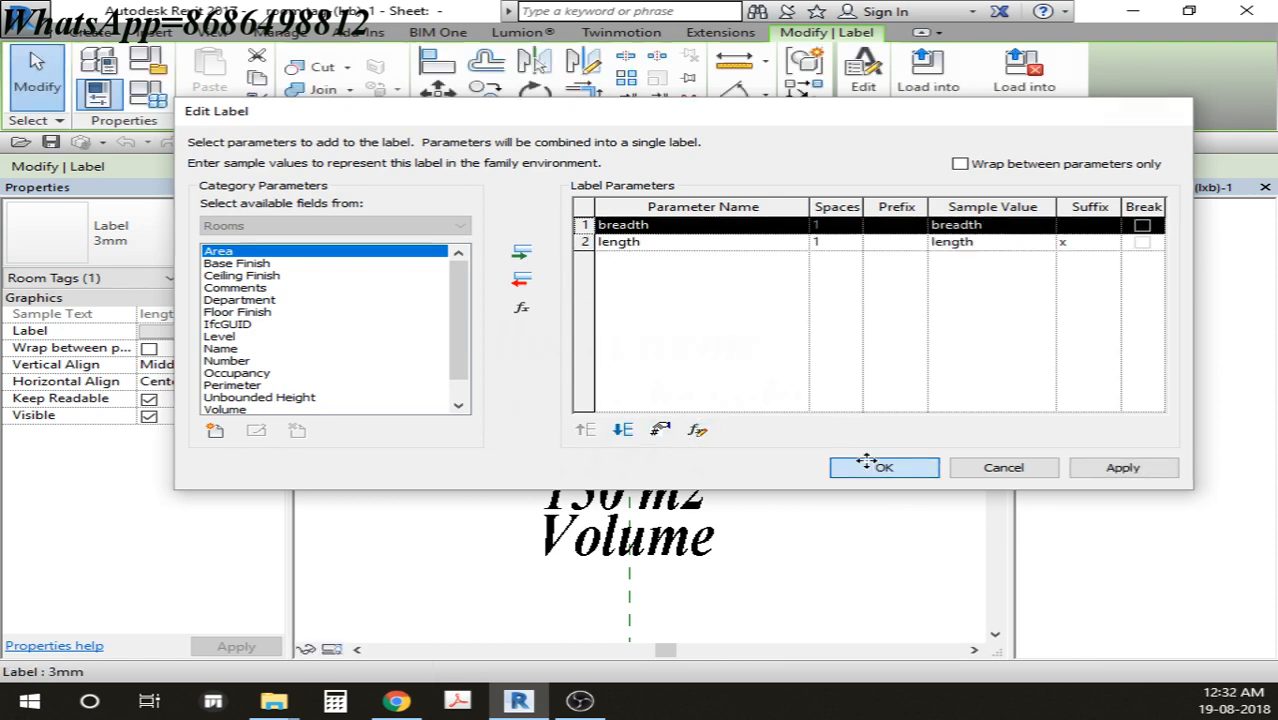
pyautogui.click(884, 468)
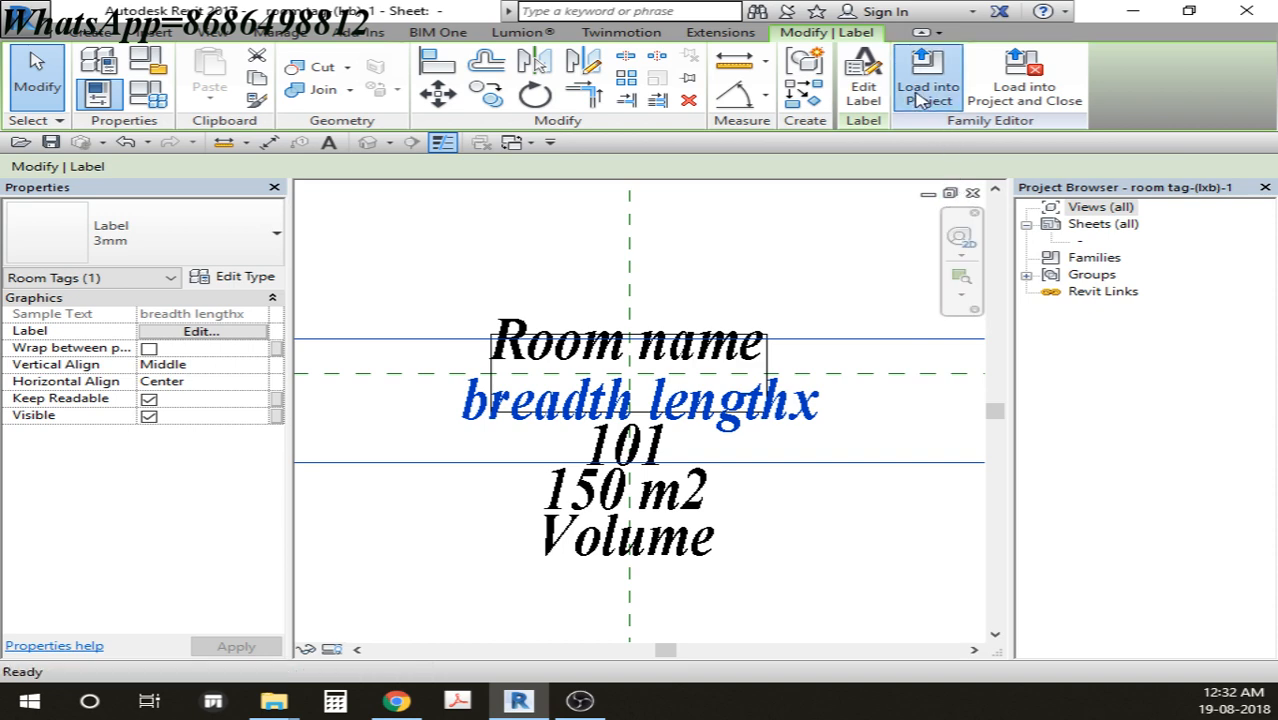
# Step: Load the tag family into the project, overwriting the existing version
pyautogui.click(928, 82)
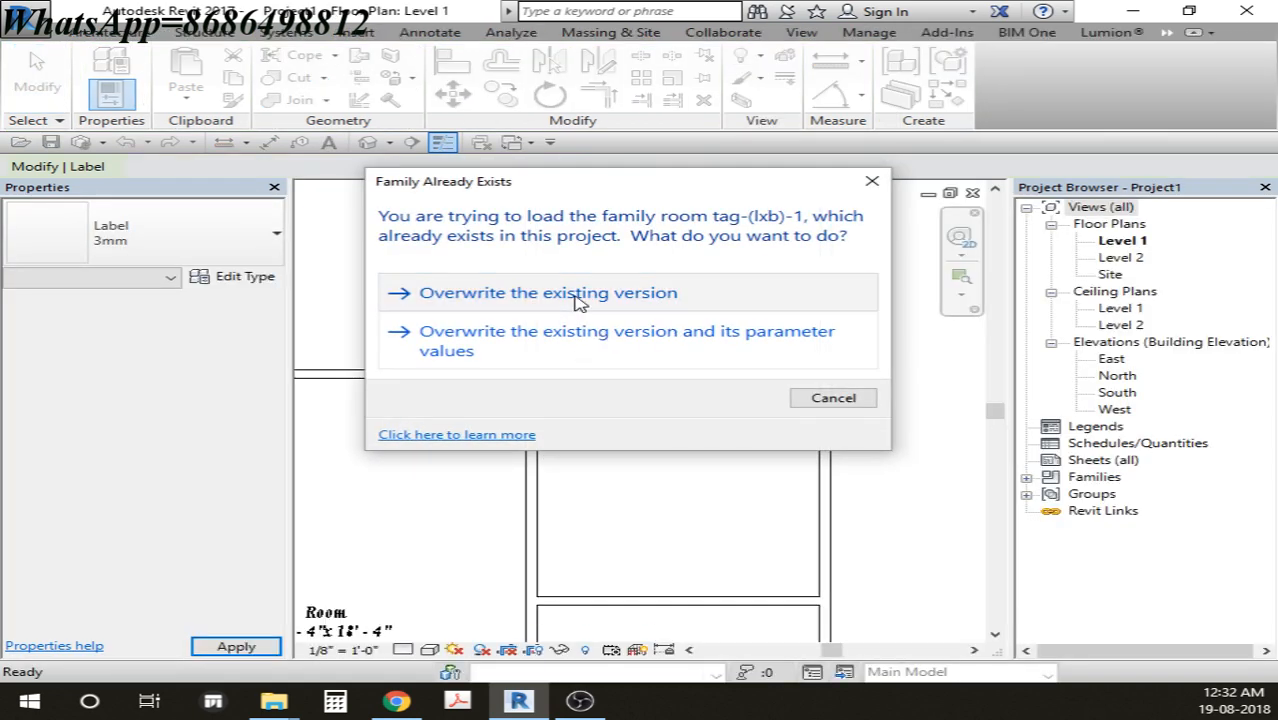
pyautogui.click(548, 292)
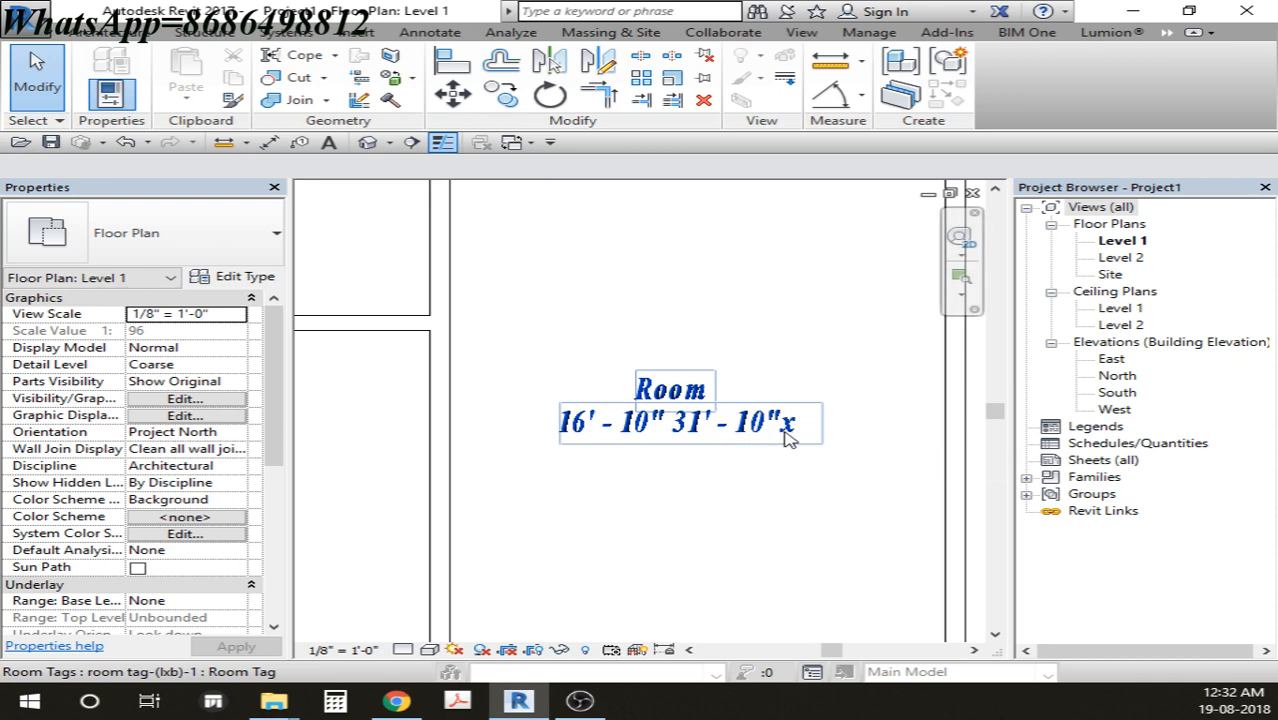
pyautogui.moveTo(680, 428)
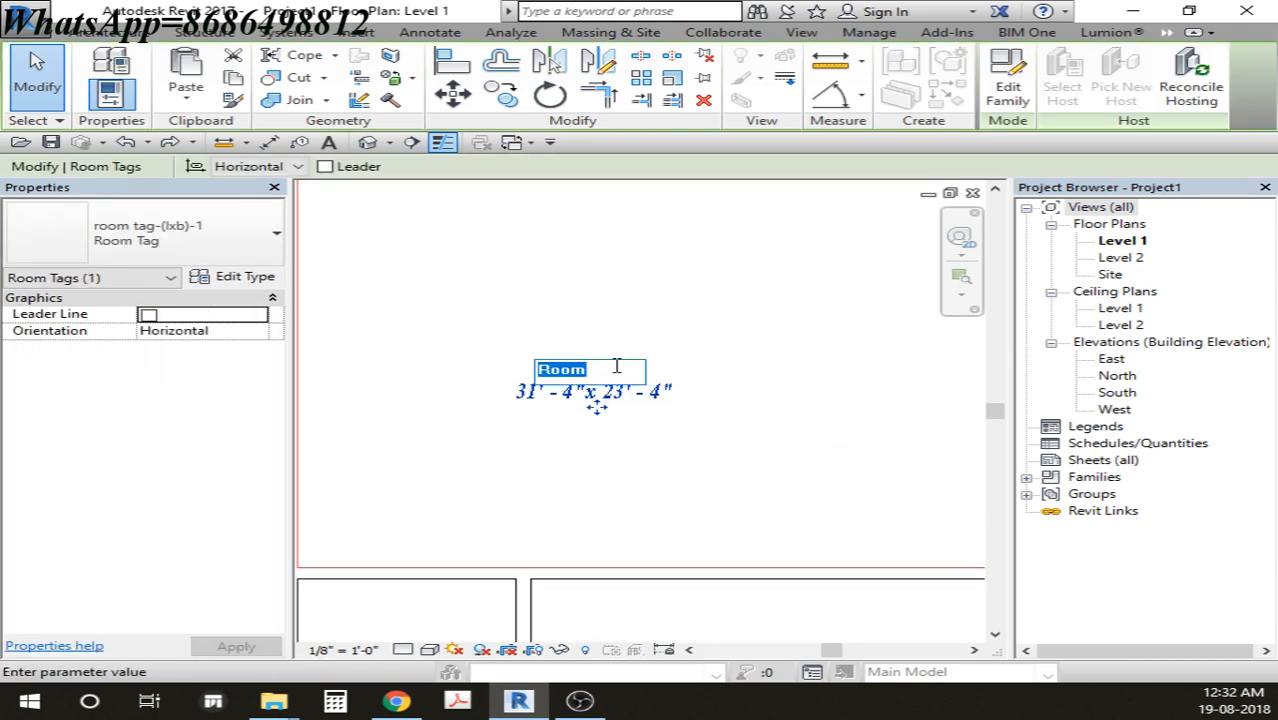
# Step: Rename room tags to Hall, Bath room and Drawing room
pyautogui.write('Hall')
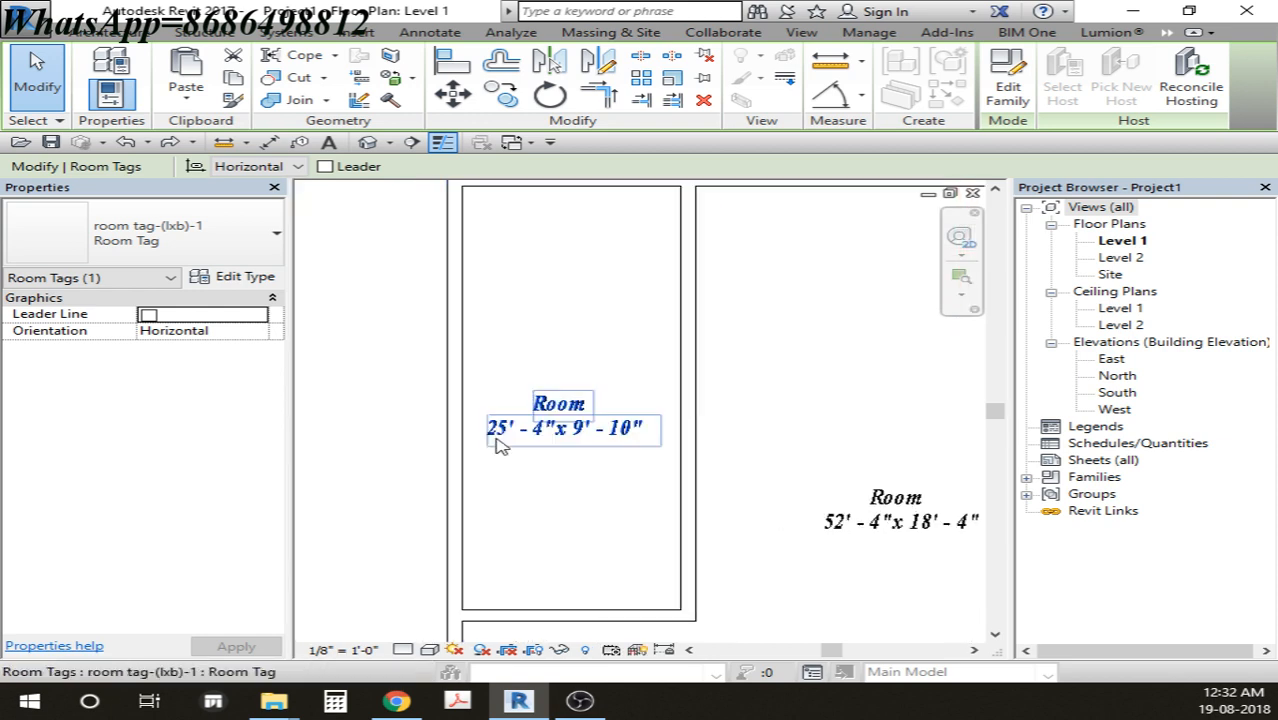
pyautogui.doubleClick(560, 404)
pyautogui.write('be')
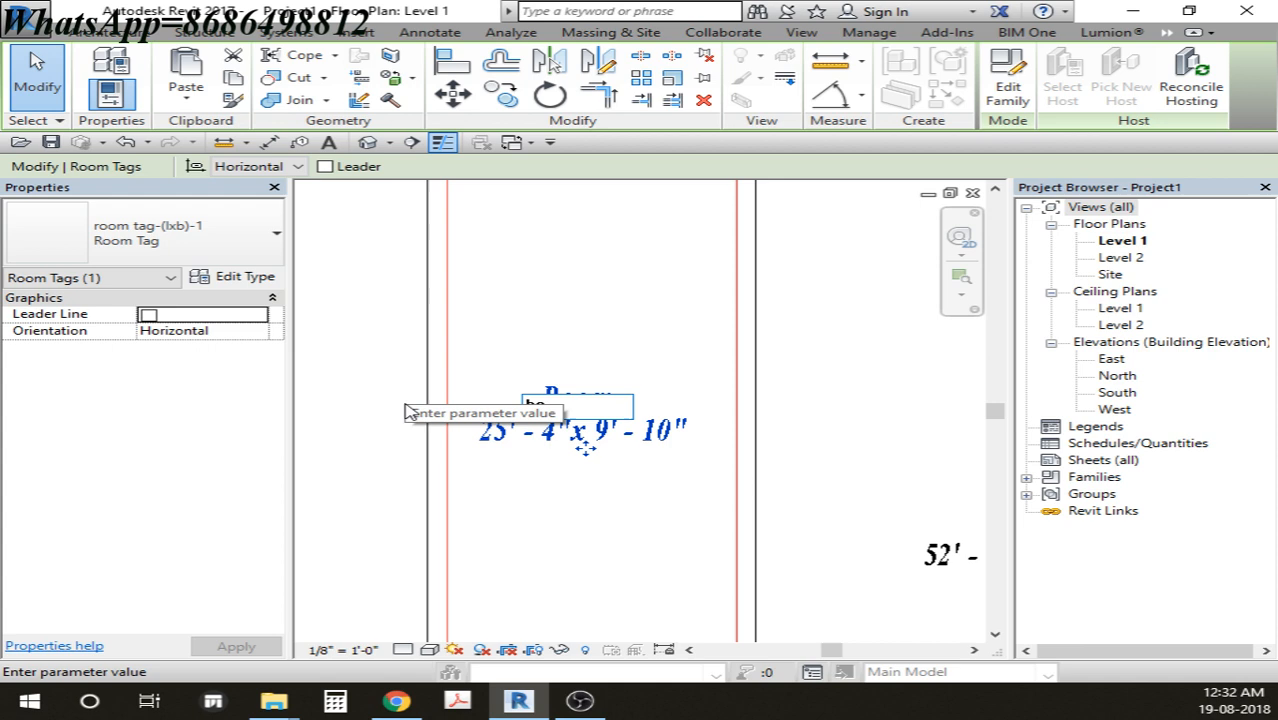
pyautogui.write('Bath r')
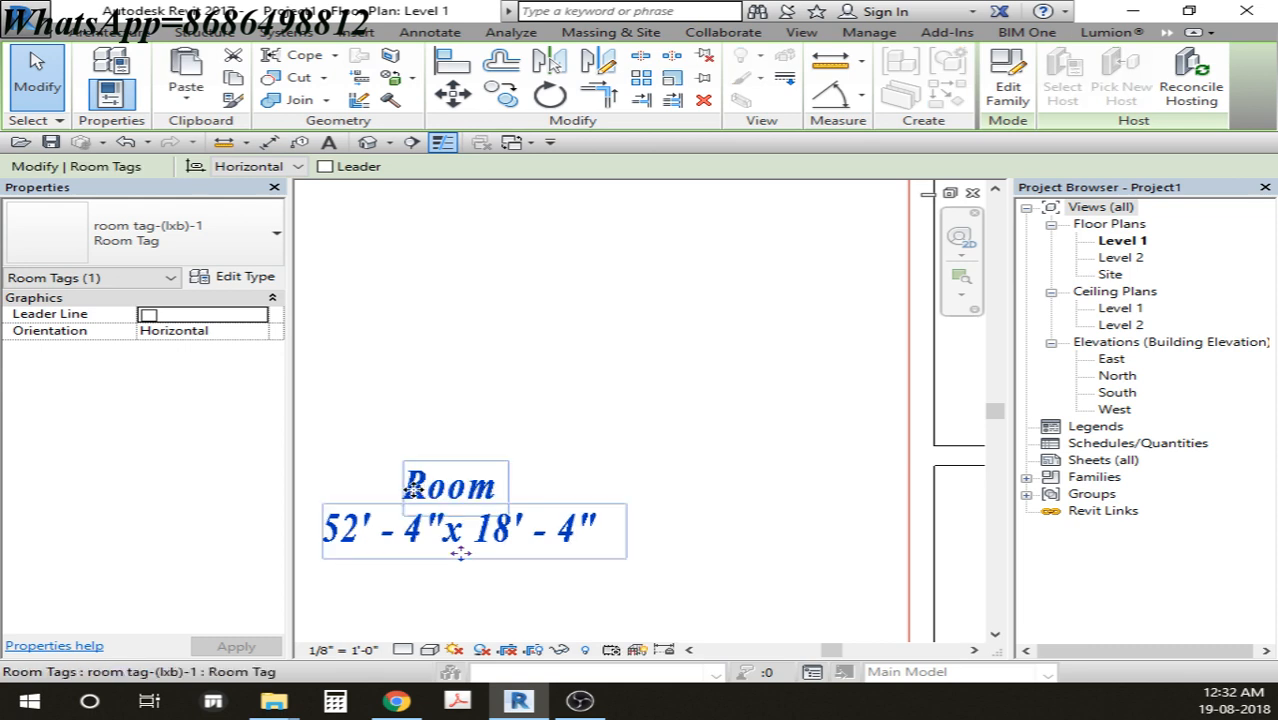
pyautogui.doubleClick(448, 488)
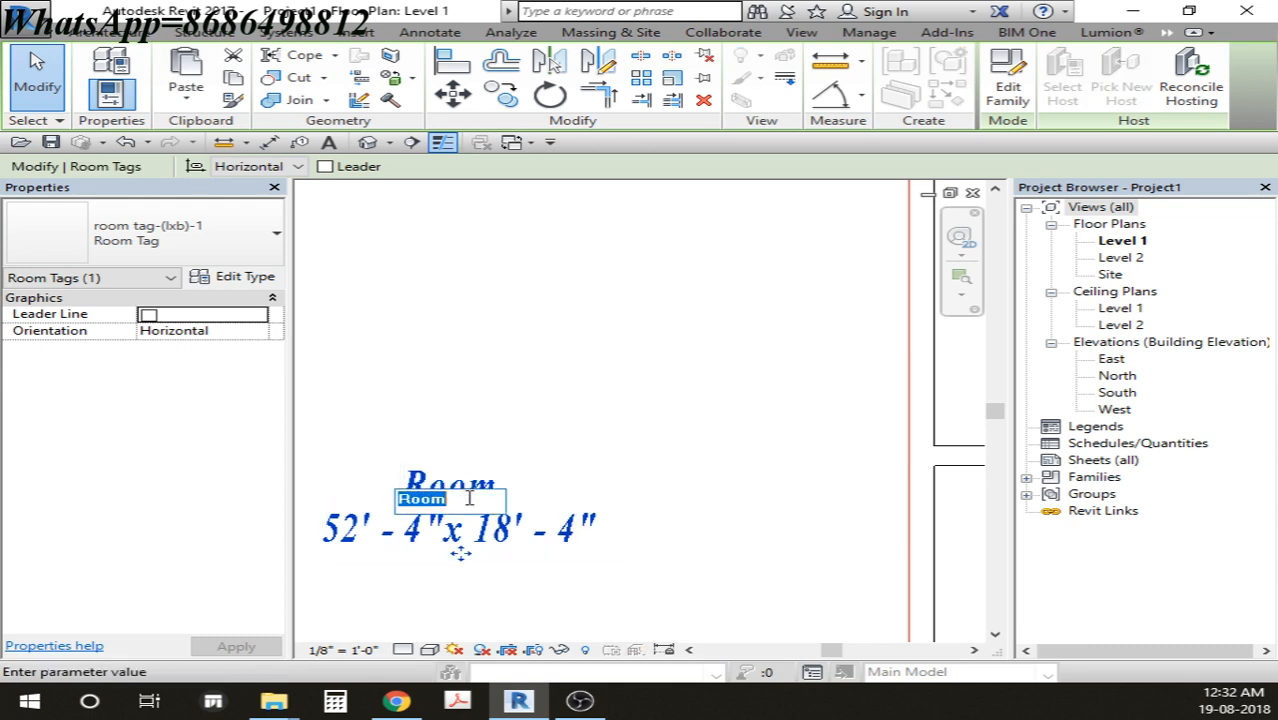
pyautogui.write('d=D')
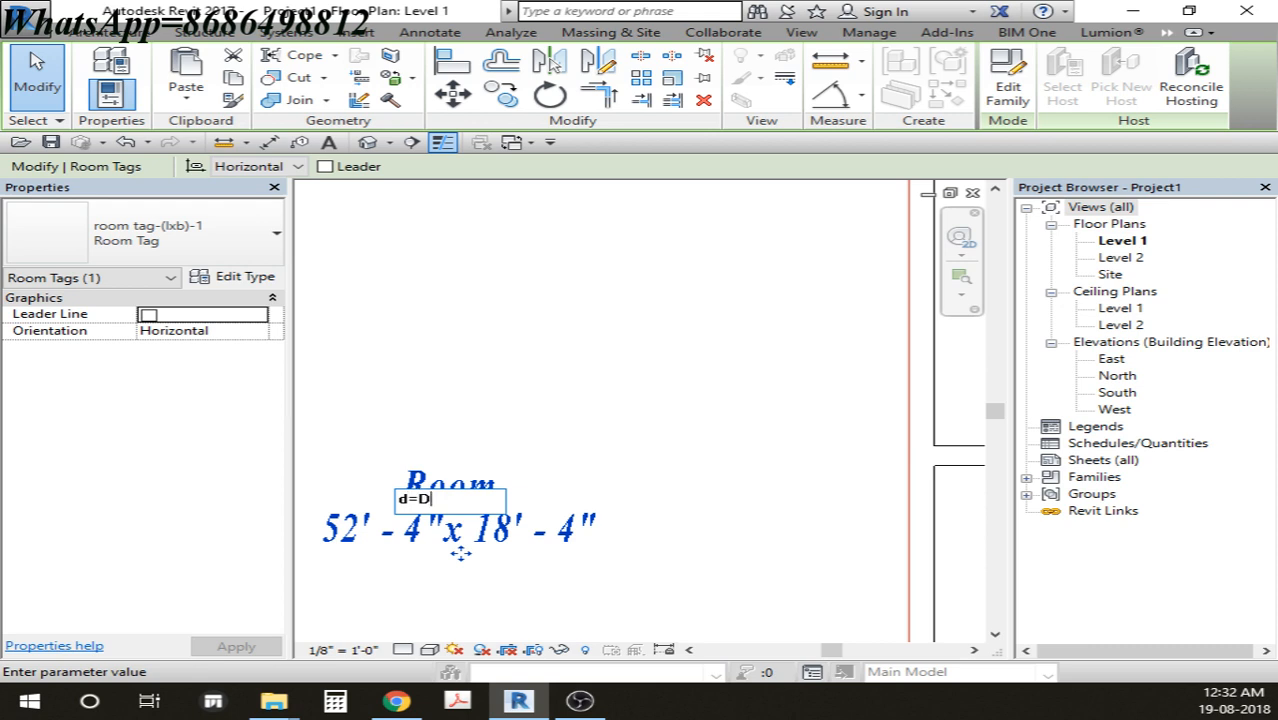
pyautogui.write('rawing')
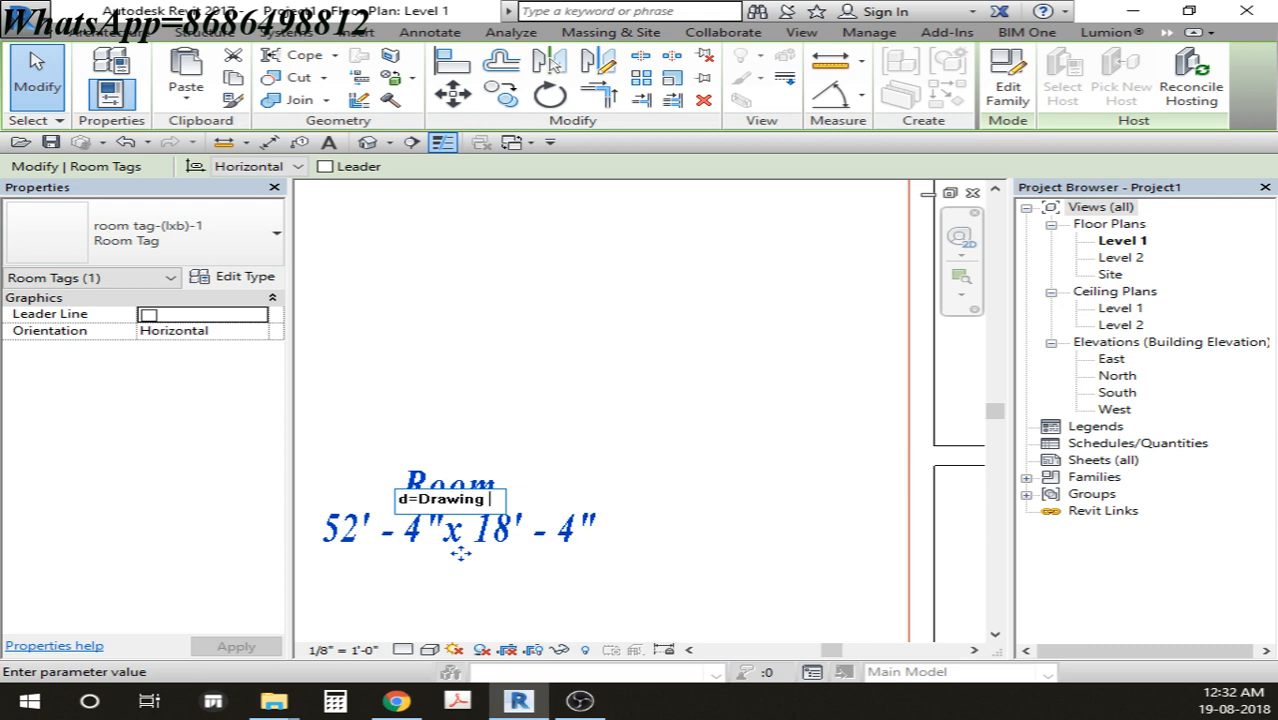
pyautogui.write('Drawing room')
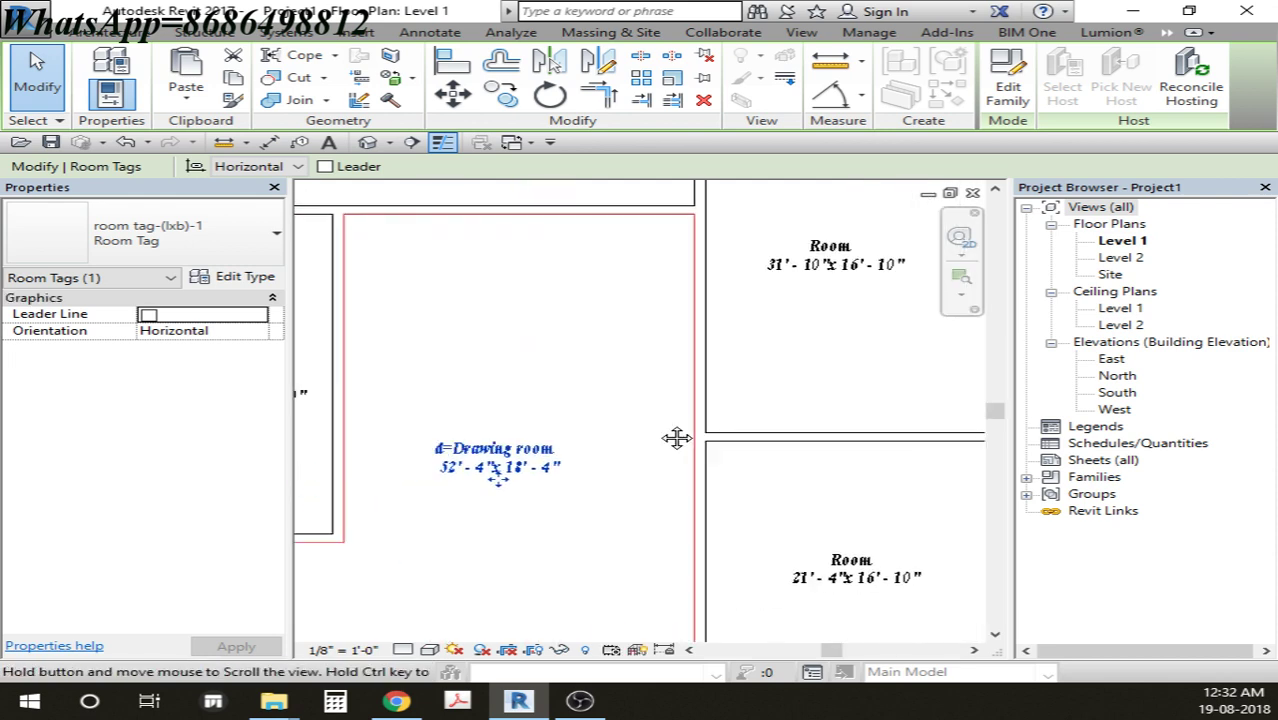
# Step: Rename the remaining tags to Bed room, Master bed Room and Parking
pyautogui.doubleClick(496, 448)
pyautogui.write('B')
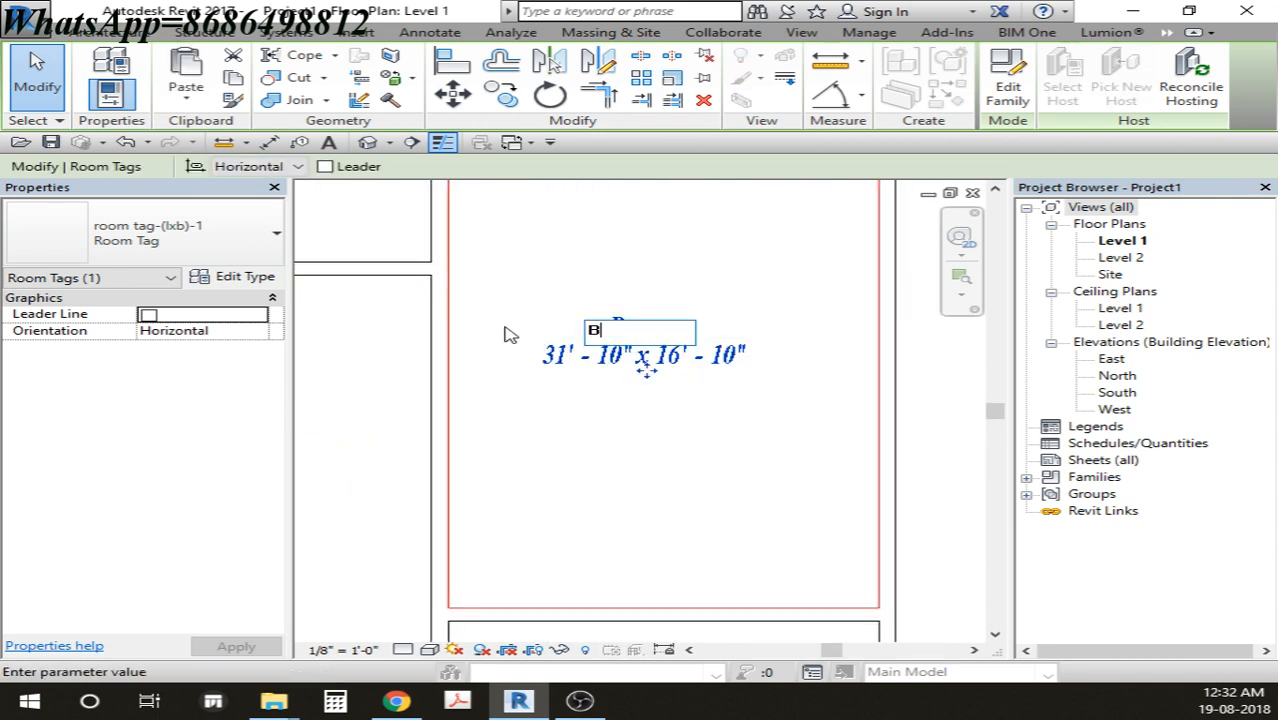
pyautogui.write('ed room')
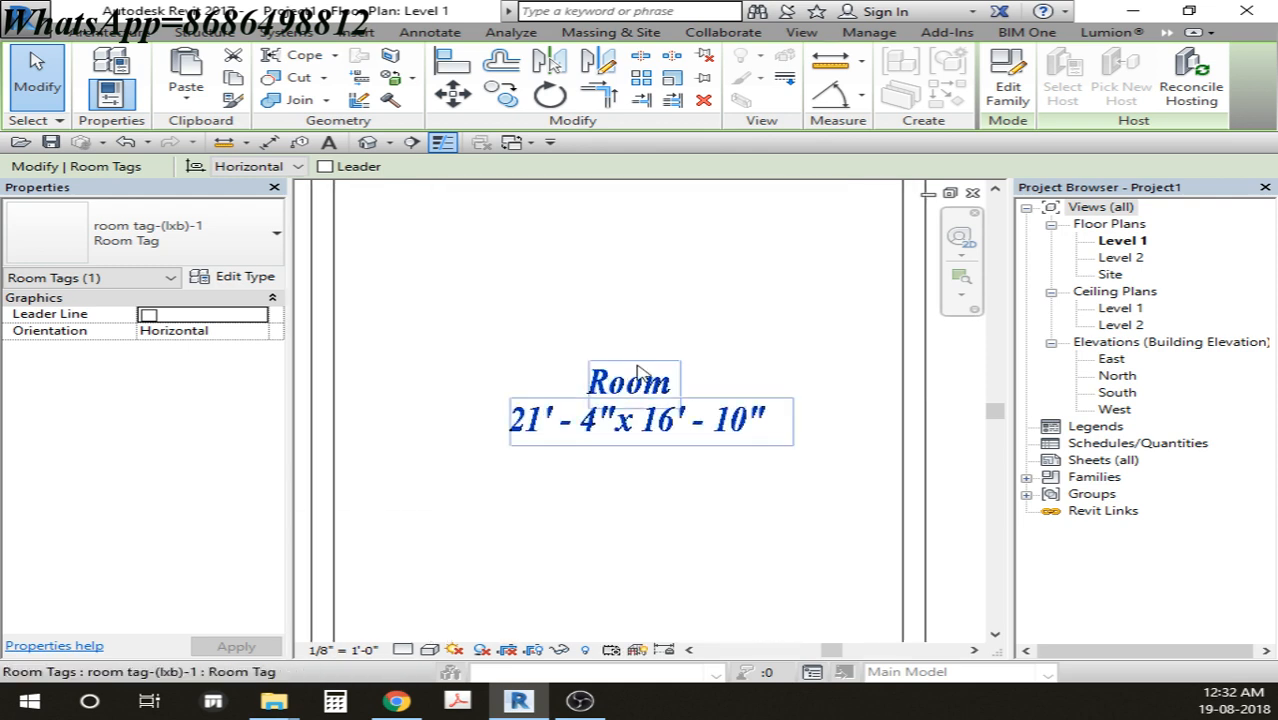
pyautogui.doubleClick(628, 380)
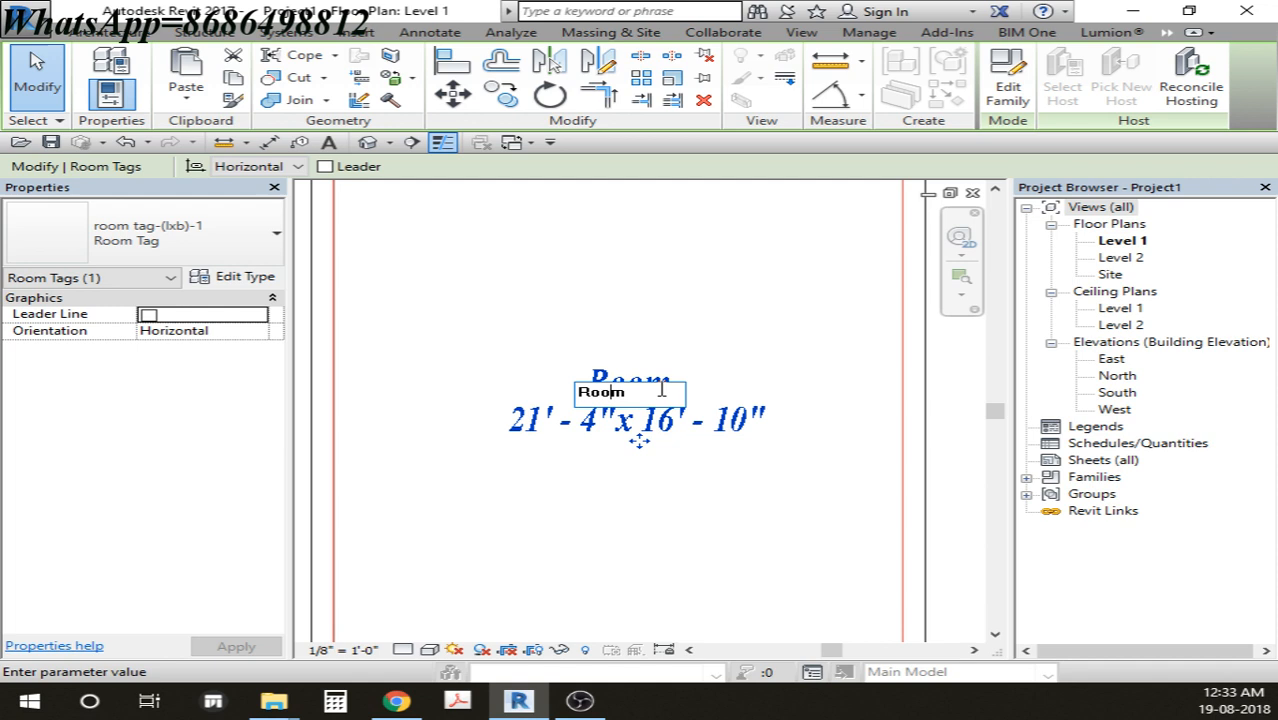
pyautogui.write('M')
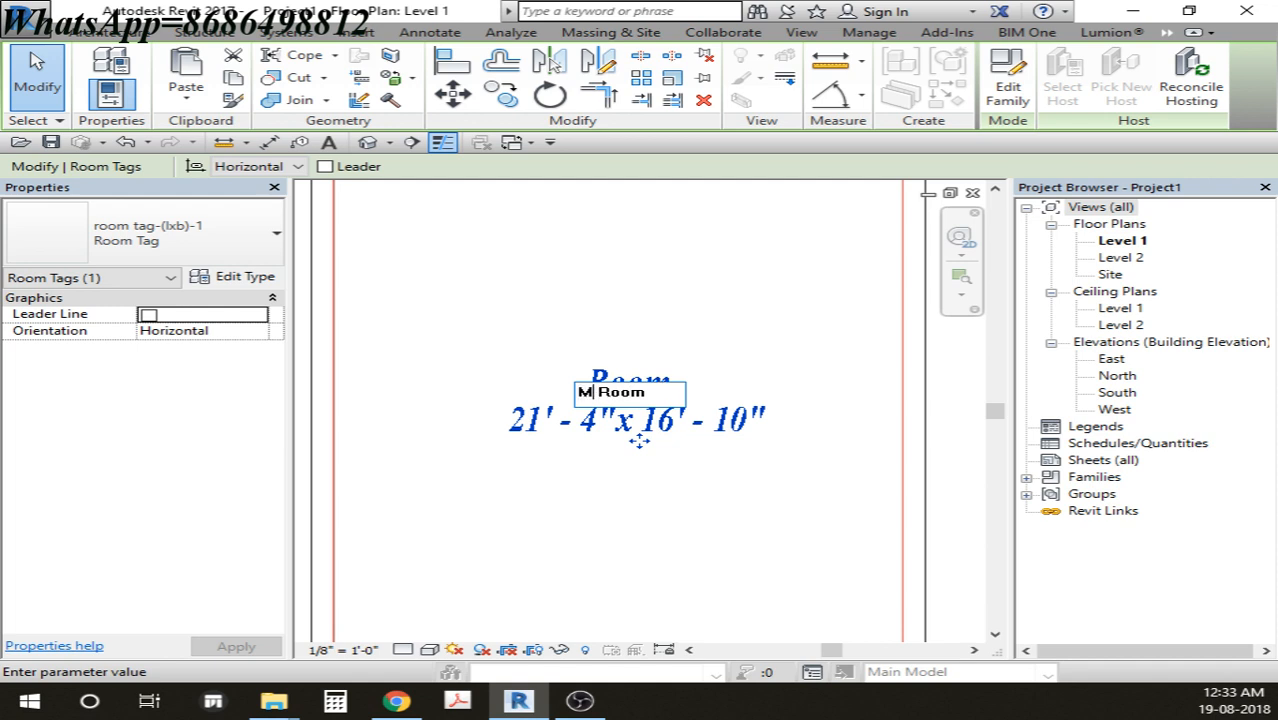
pyautogui.write('a')
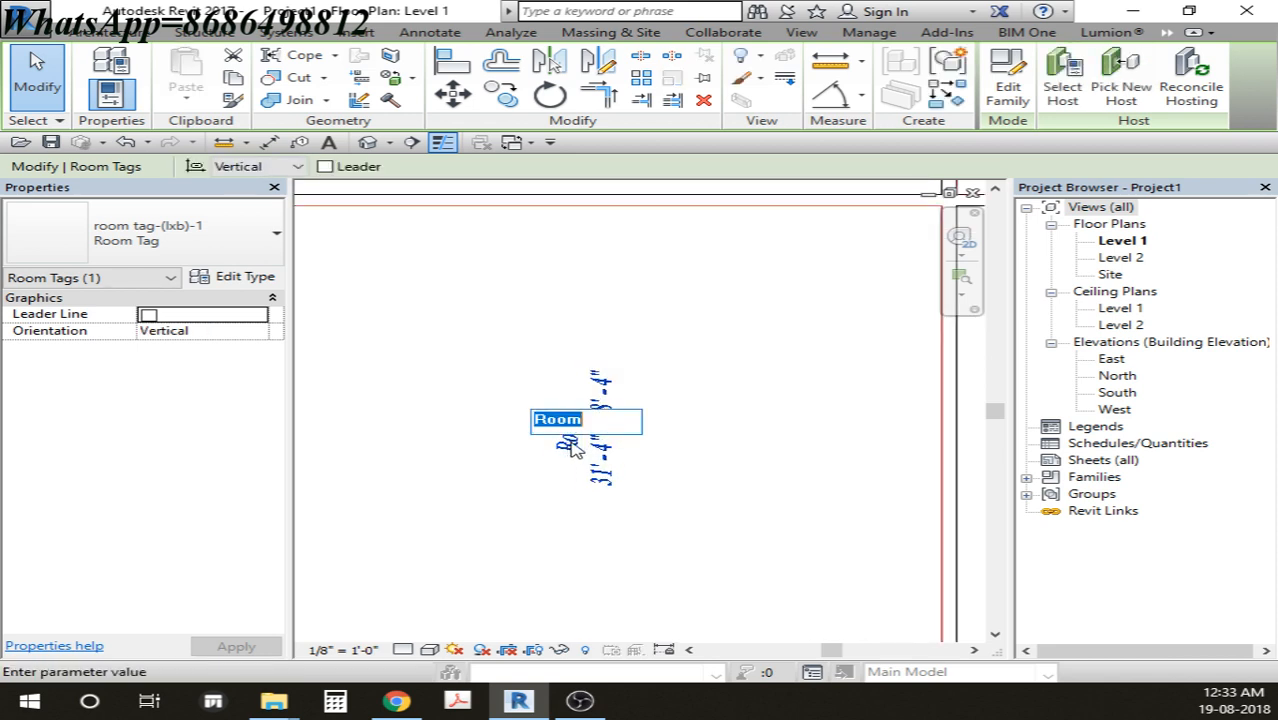
pyautogui.write('Pa')
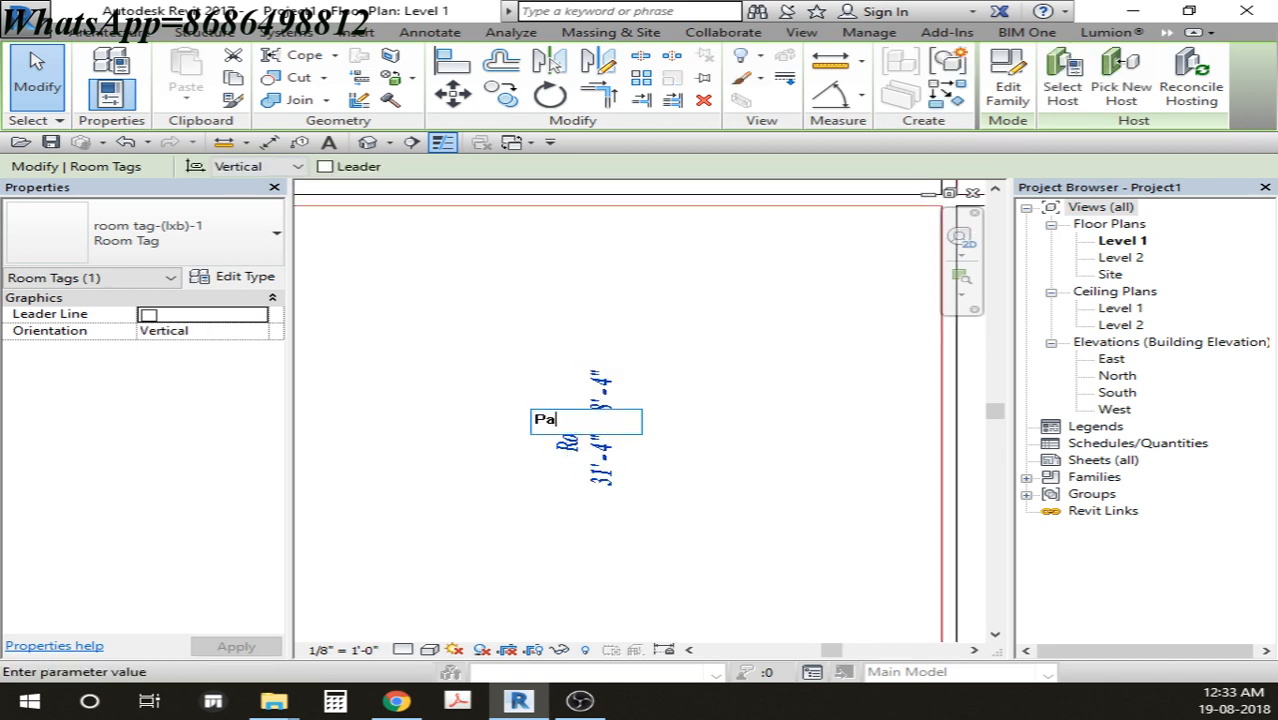
pyautogui.write('rking')
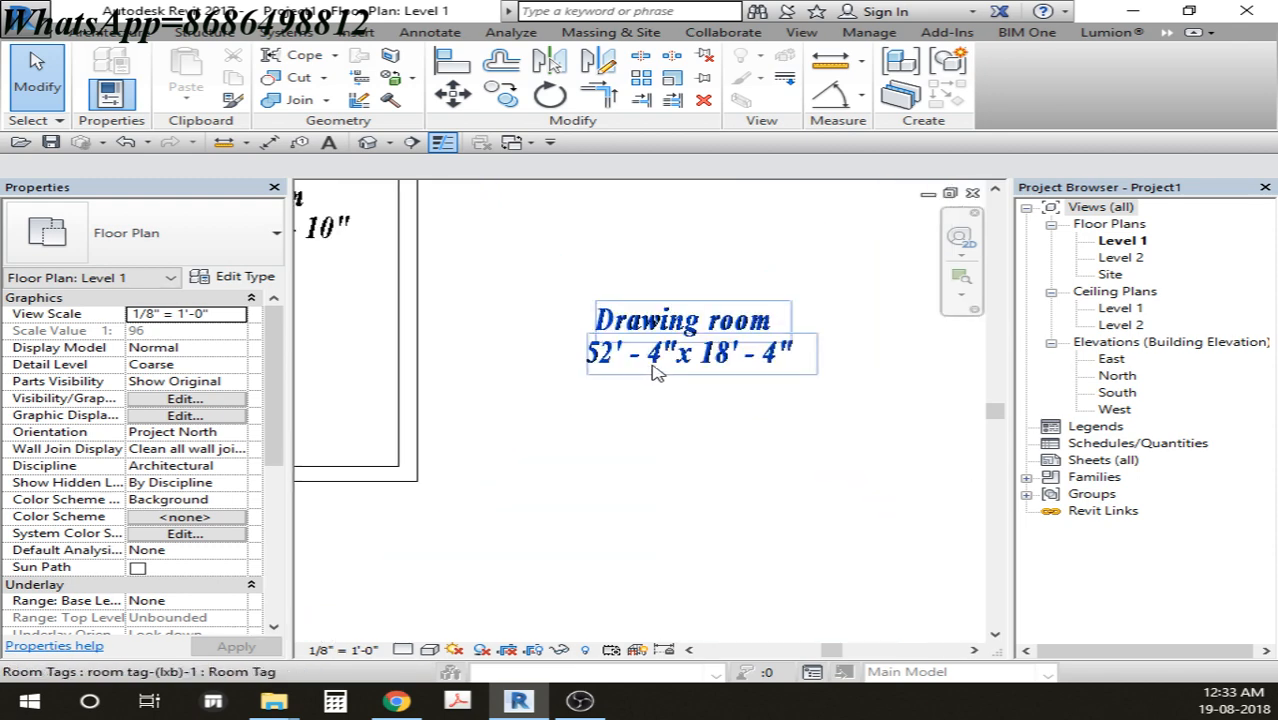
pyautogui.moveTo(658, 372)
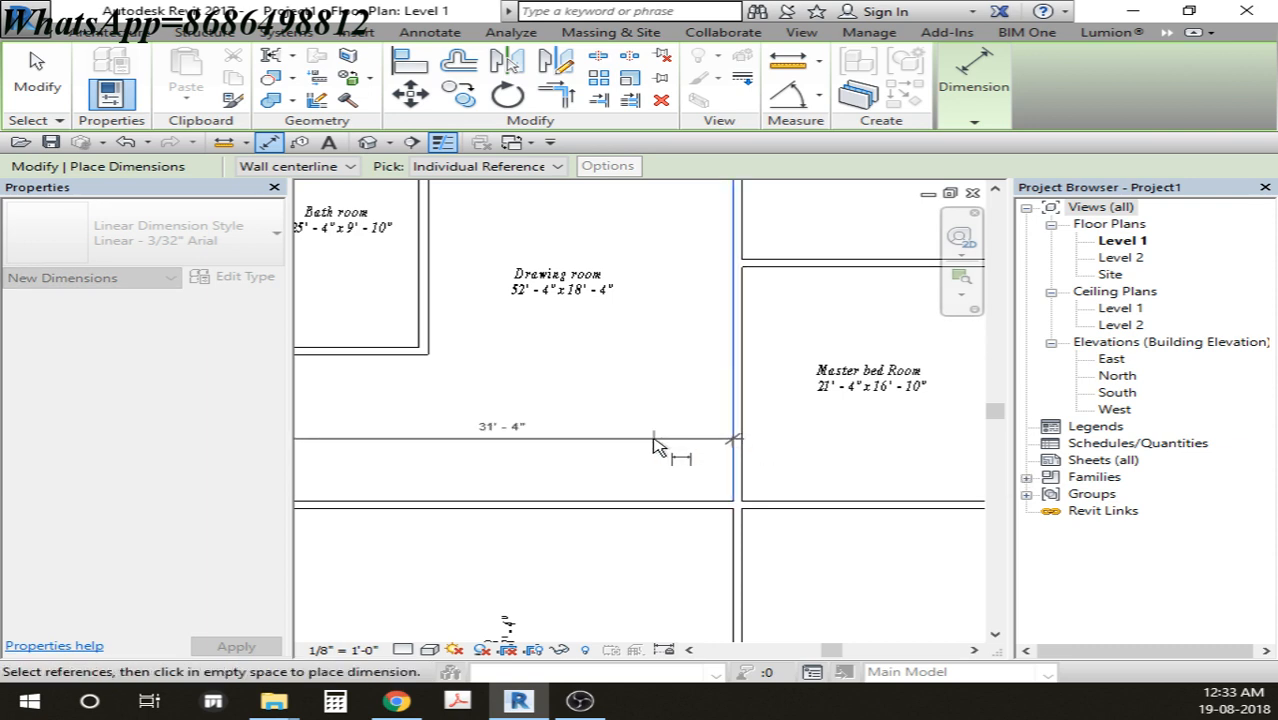
pyautogui.moveTo(568, 402)
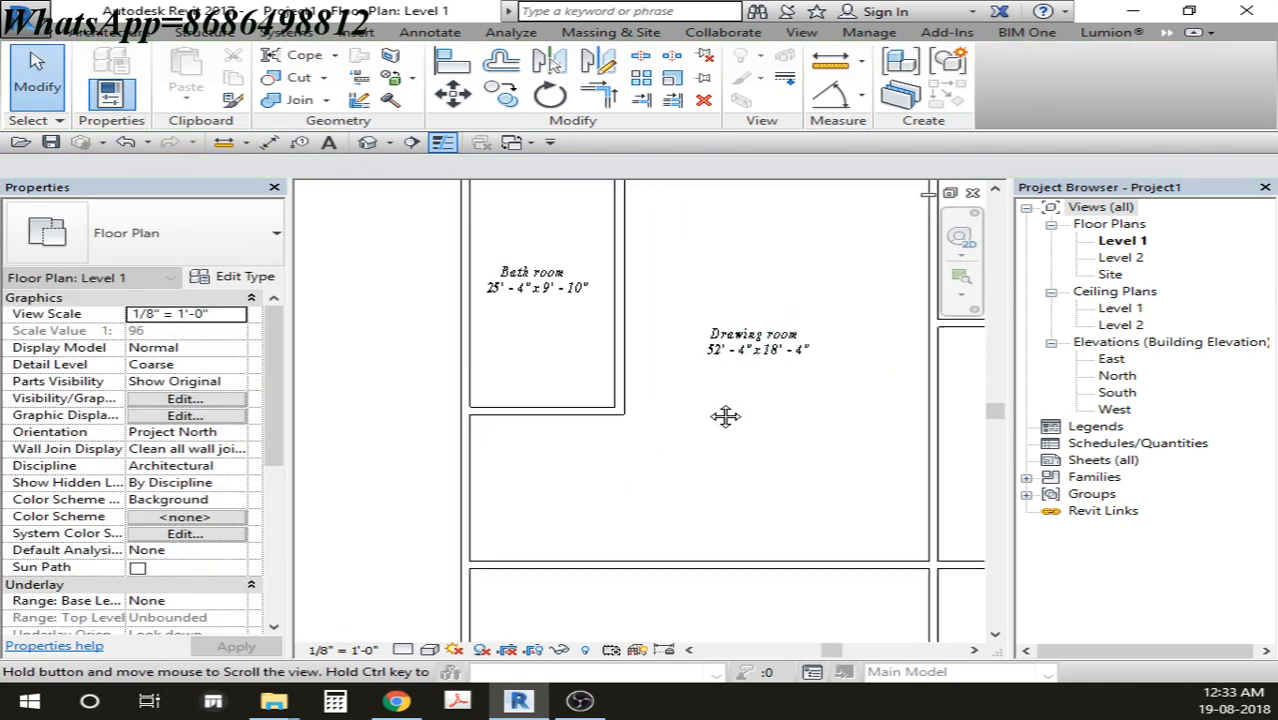
pyautogui.moveTo(726, 416); pyautogui.dragTo(646, 380)
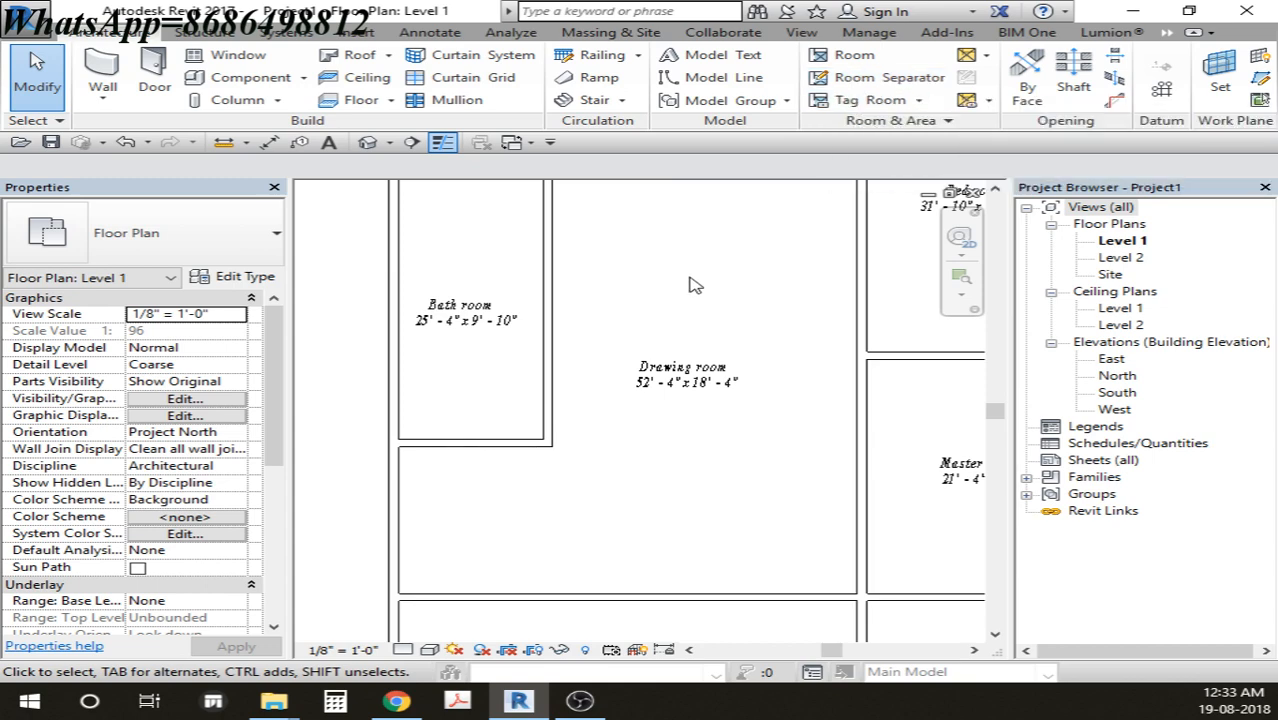
# Step: Draw a room separation line between the walls so the Drawing room measures 39' - 4" x 20' - 10"
pyautogui.click(888, 76)
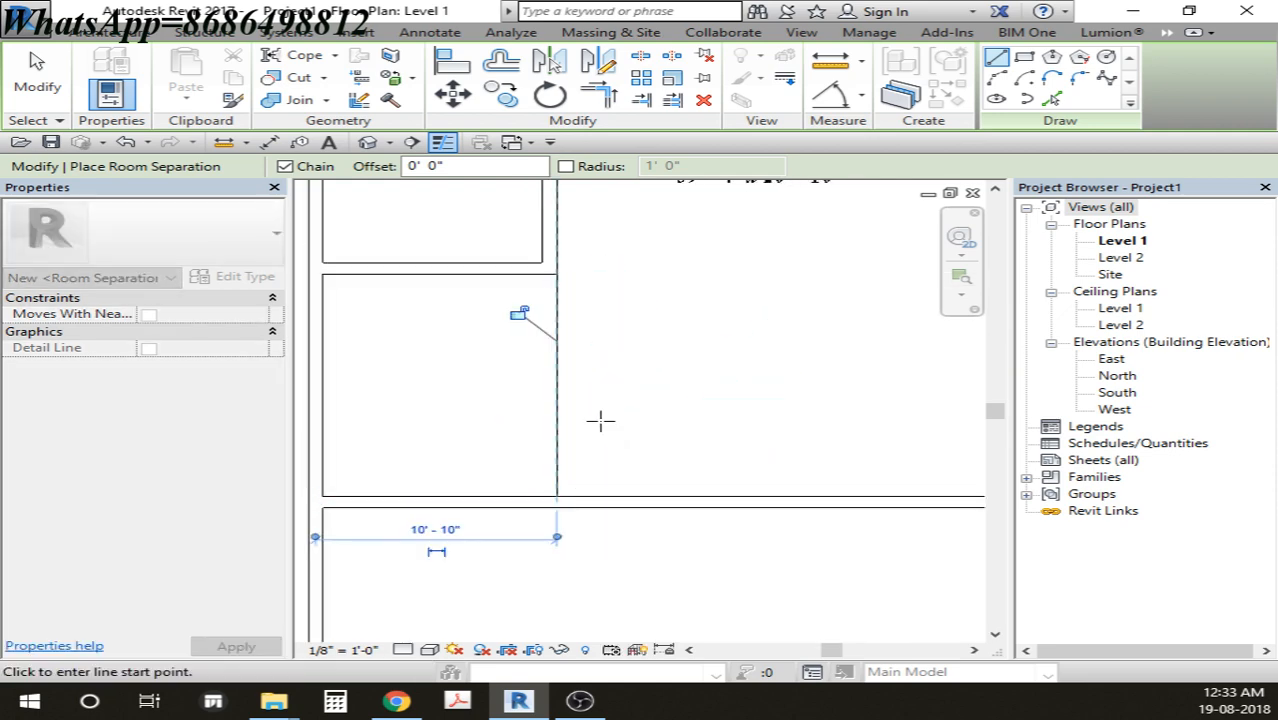
pyautogui.click(628, 478)
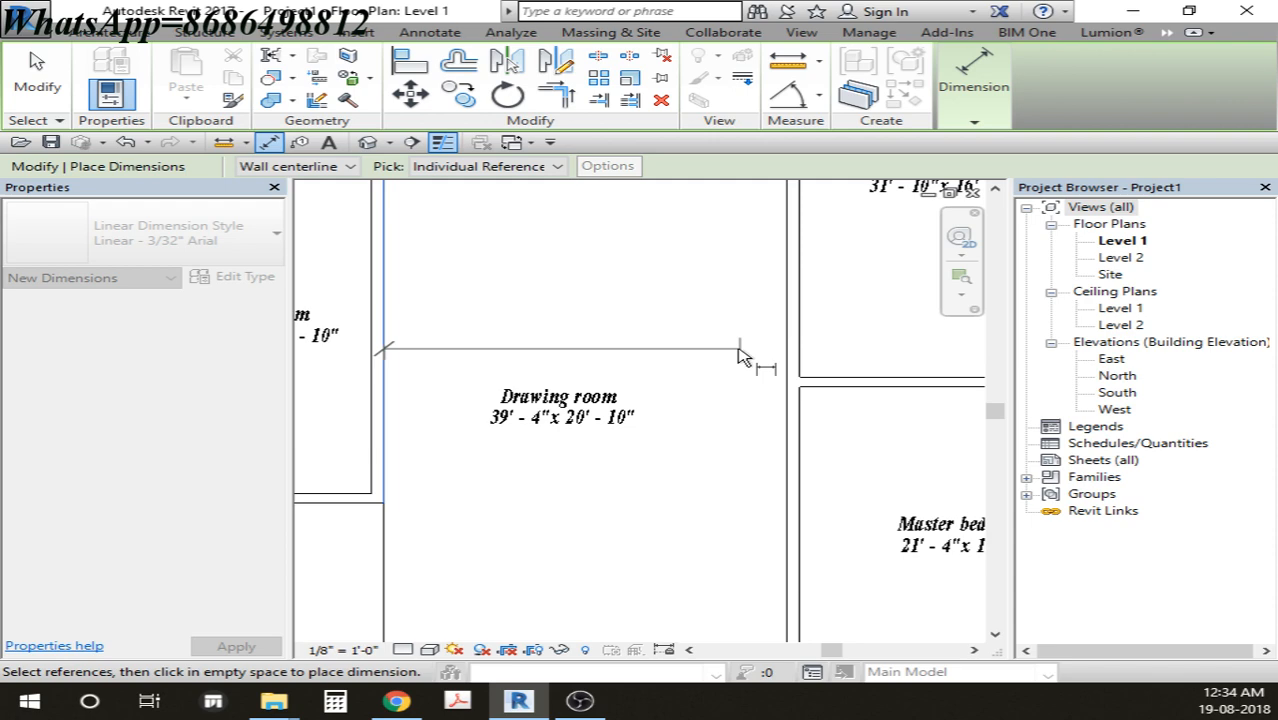
pyautogui.click(790, 350)
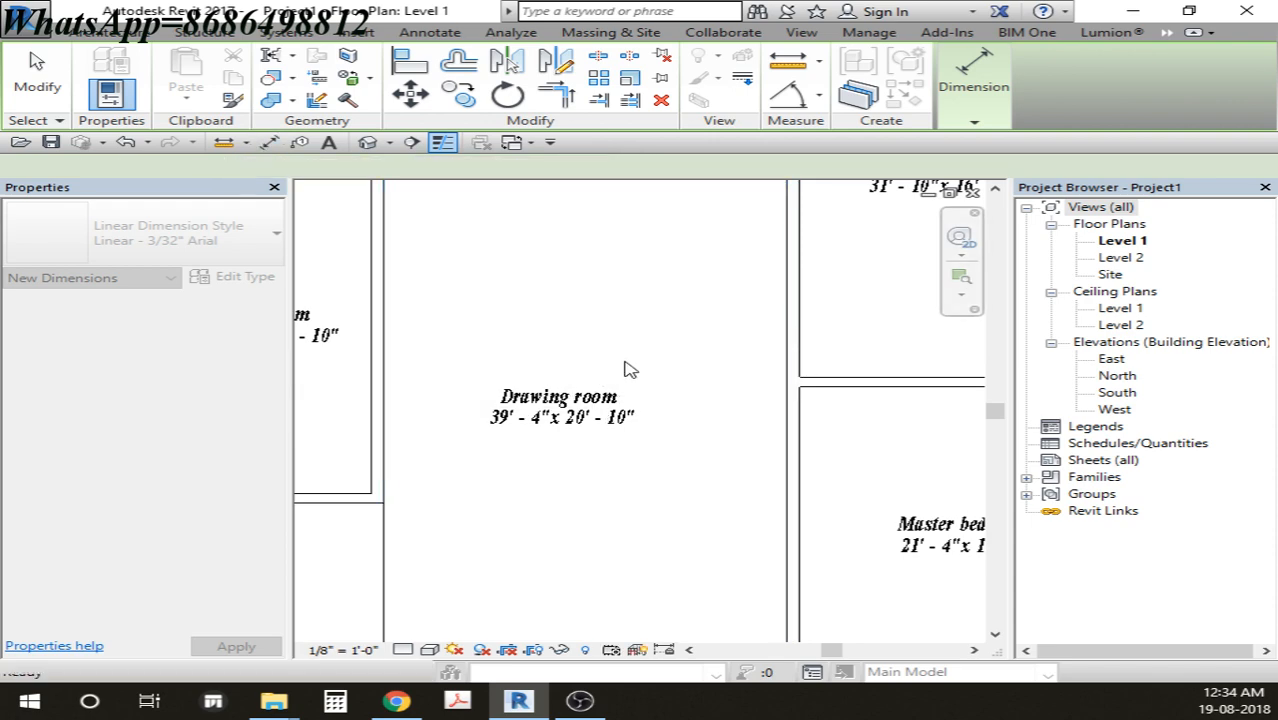
pyautogui.click(624, 460)
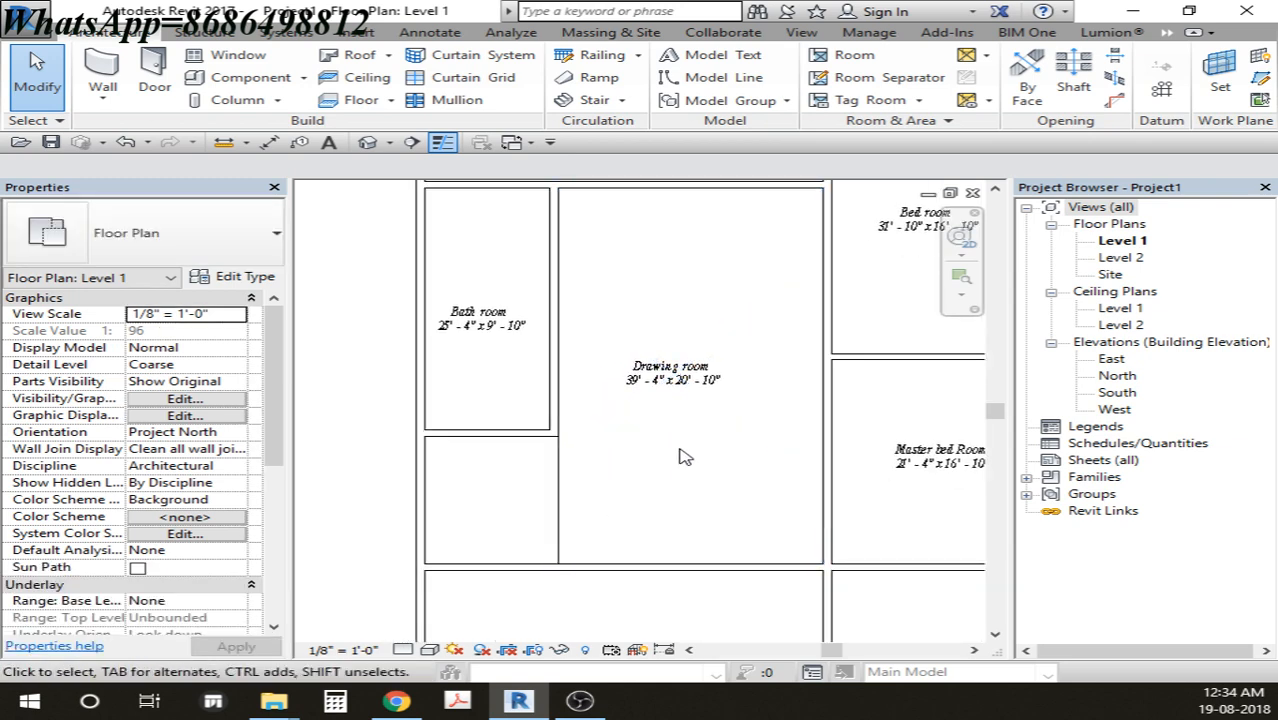
pyautogui.click(670, 372)
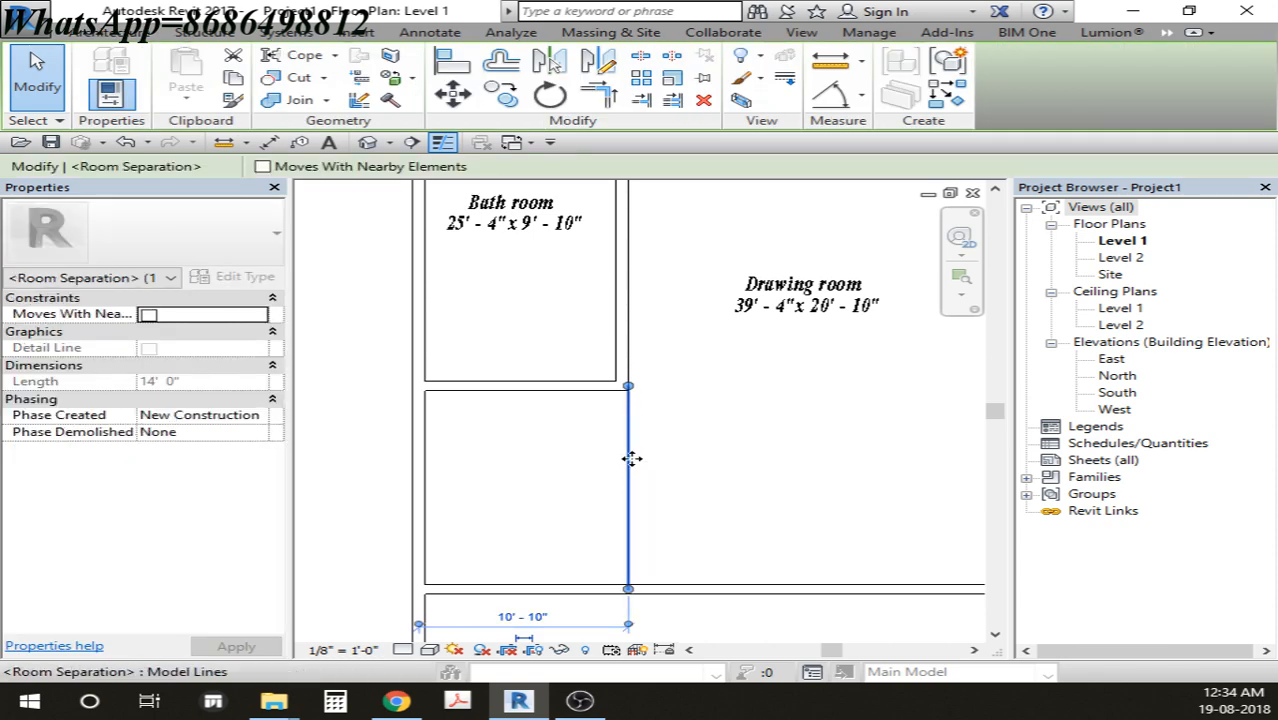
# Step: Hide the separation line in this view and check it with Reveal Hidden Elements
pyautogui.rightClick(628, 458)
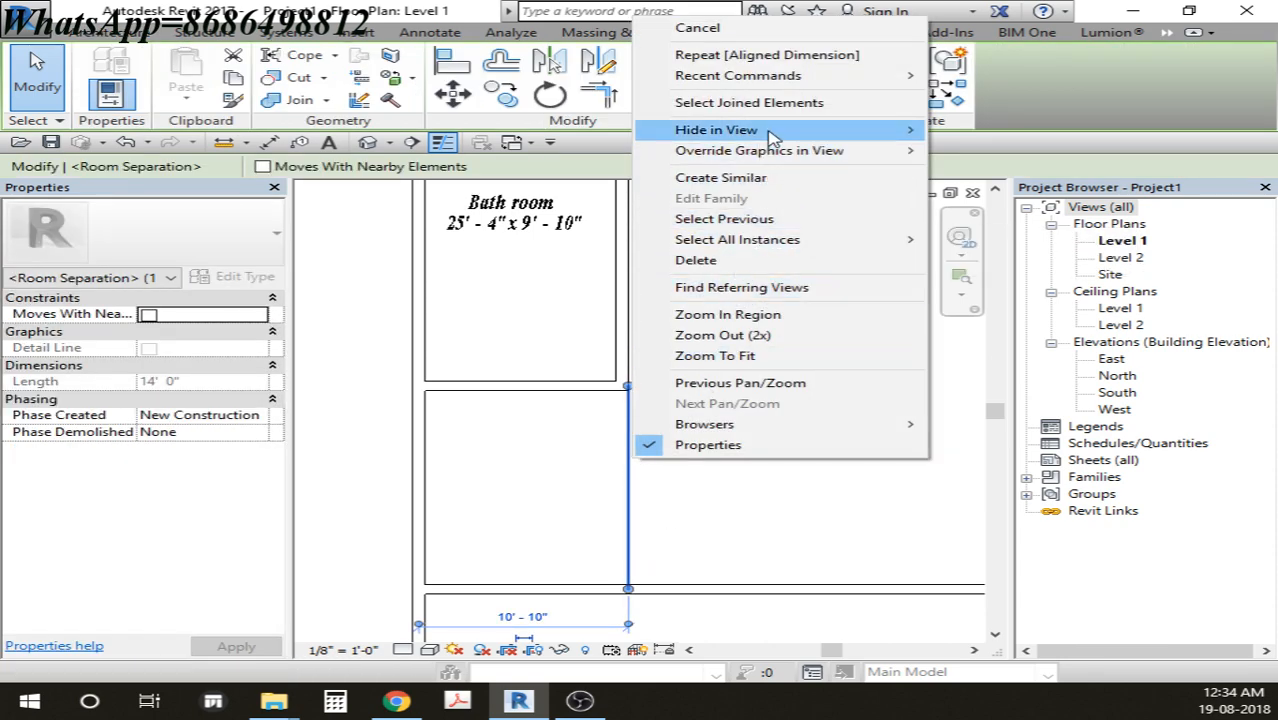
pyautogui.click(624, 476)
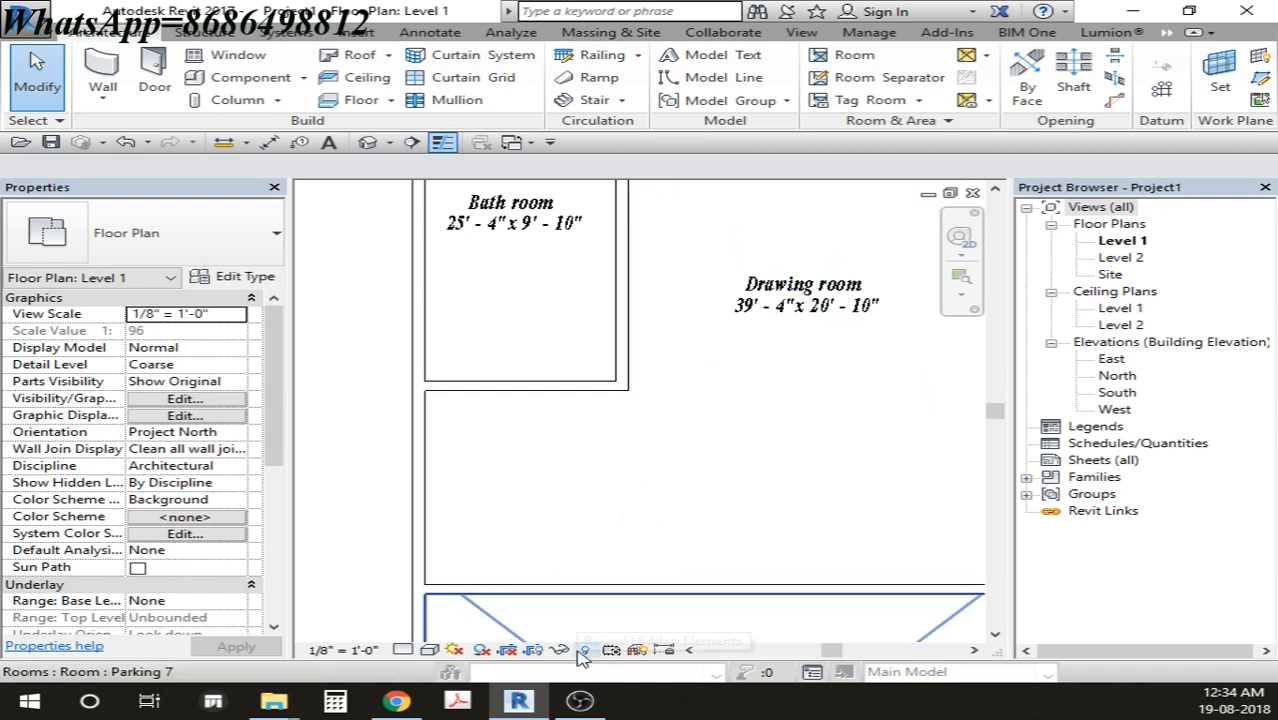
pyautogui.click(584, 650)
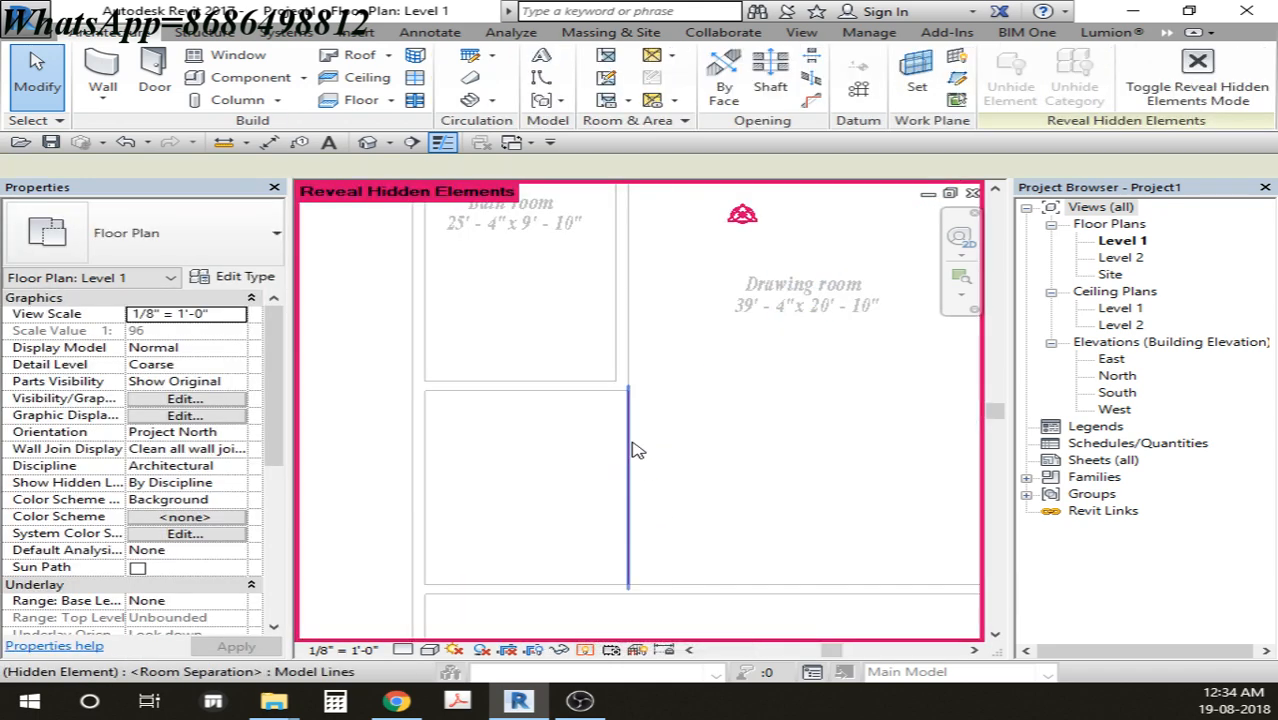
pyautogui.click(628, 490)
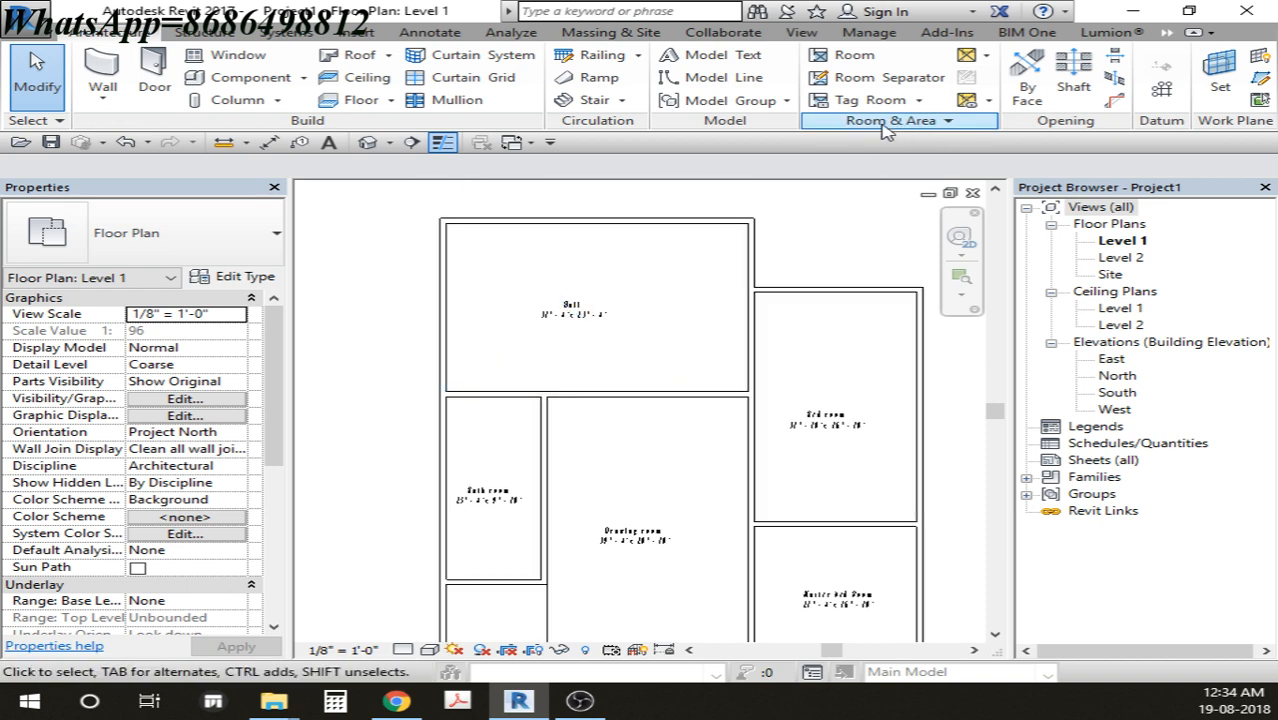
# Step: Open Edit Color Scheme from the Room & Area options with Rooms as the category
pyautogui.click(890, 120)
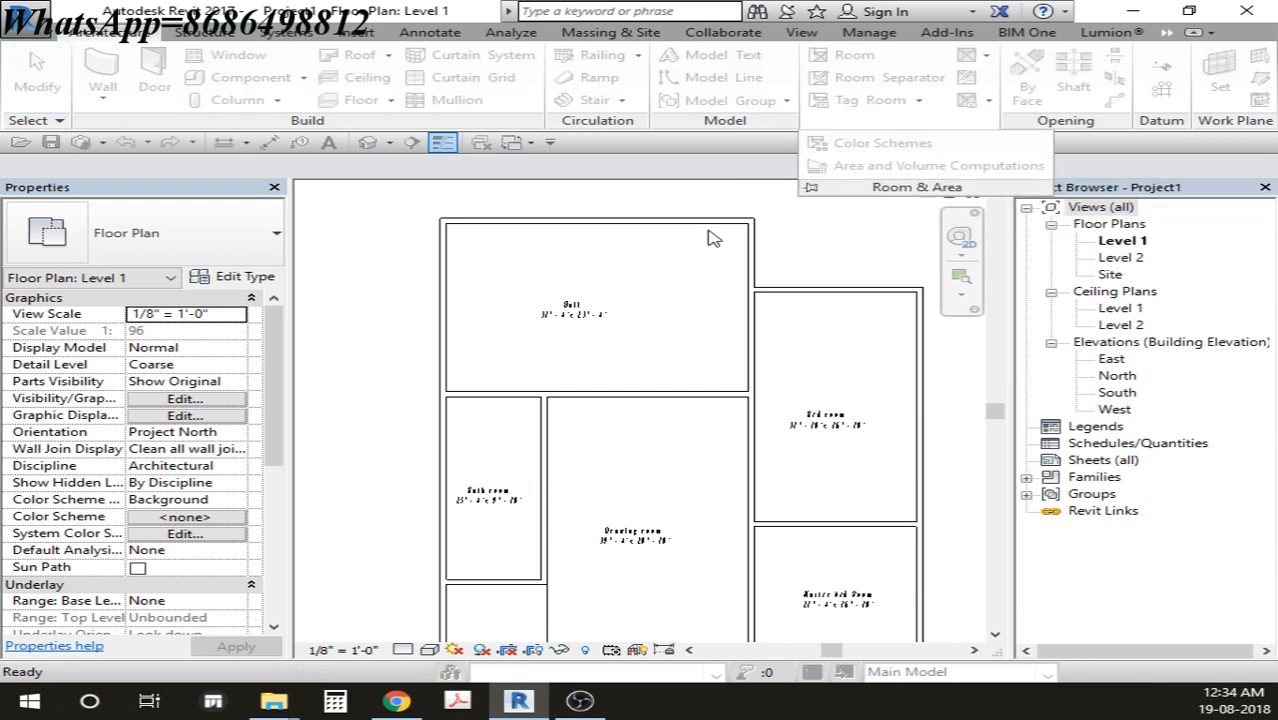
pyautogui.click(882, 142)
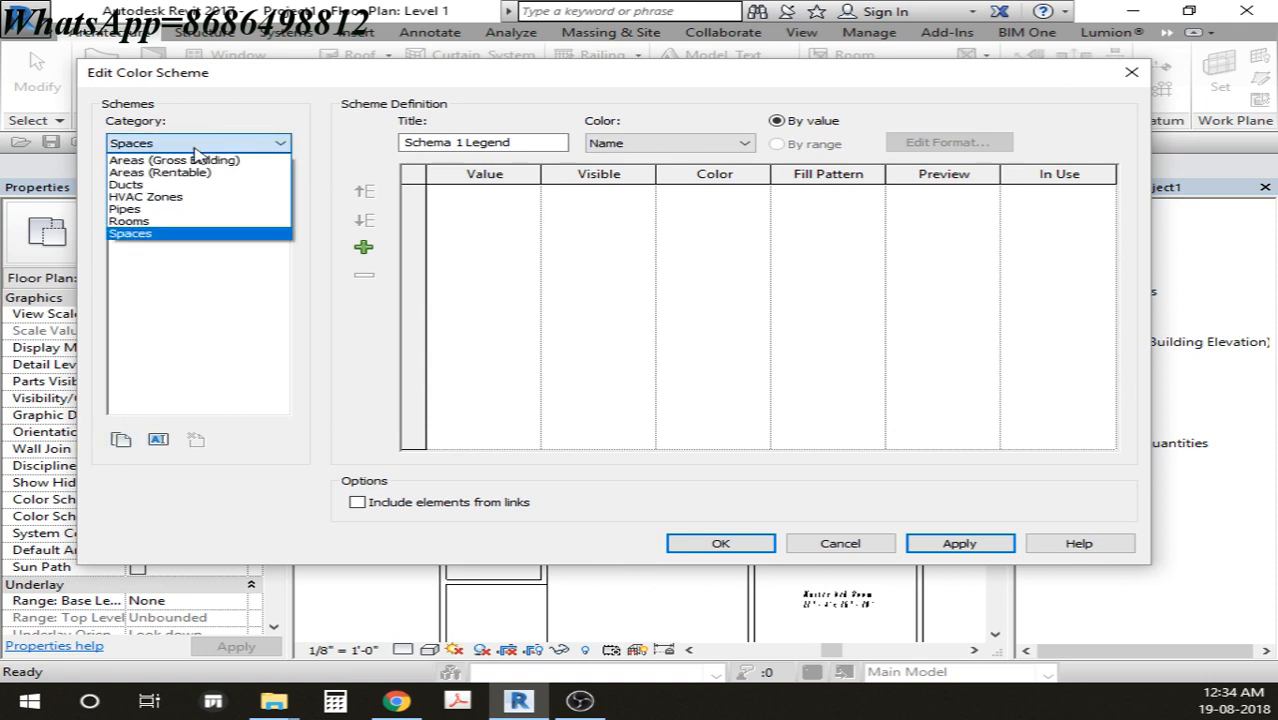
pyautogui.click(128, 220)
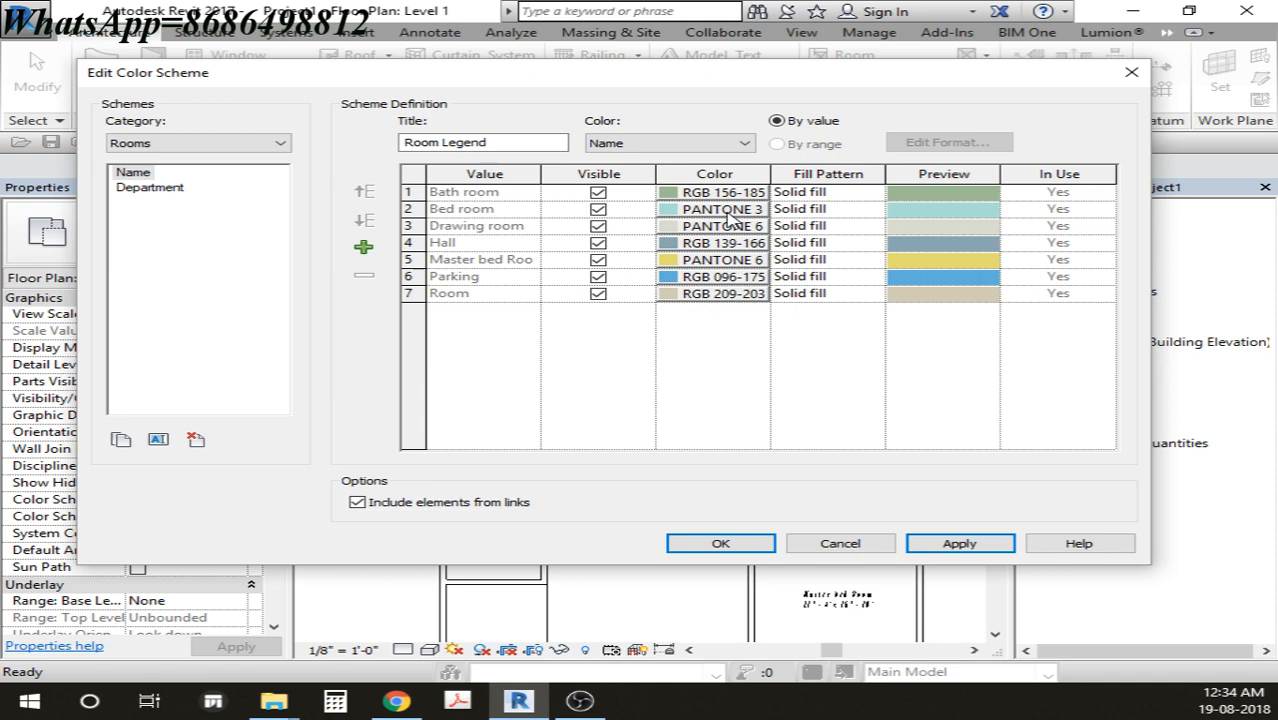
pyautogui.moveTo(732, 276)
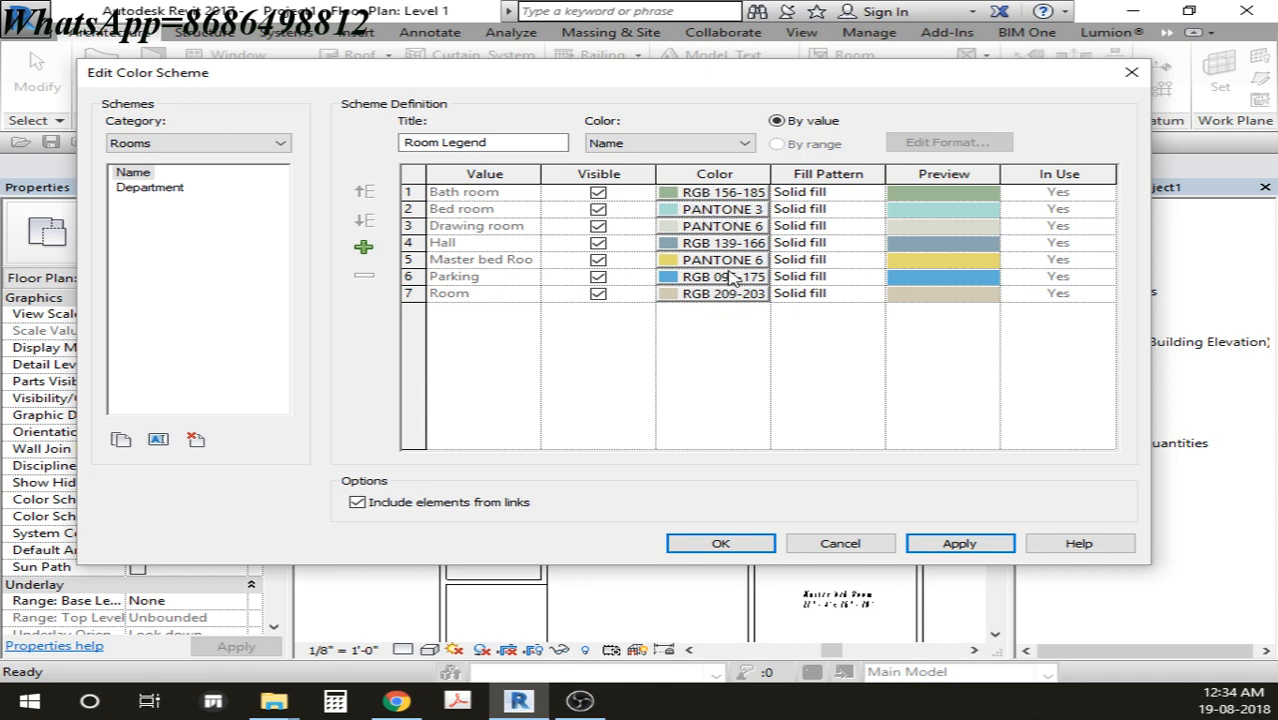
# Step: Assign new fill colours to the Bath room, Hall and Parking entries and accept the scheme
pyautogui.click(676, 192)
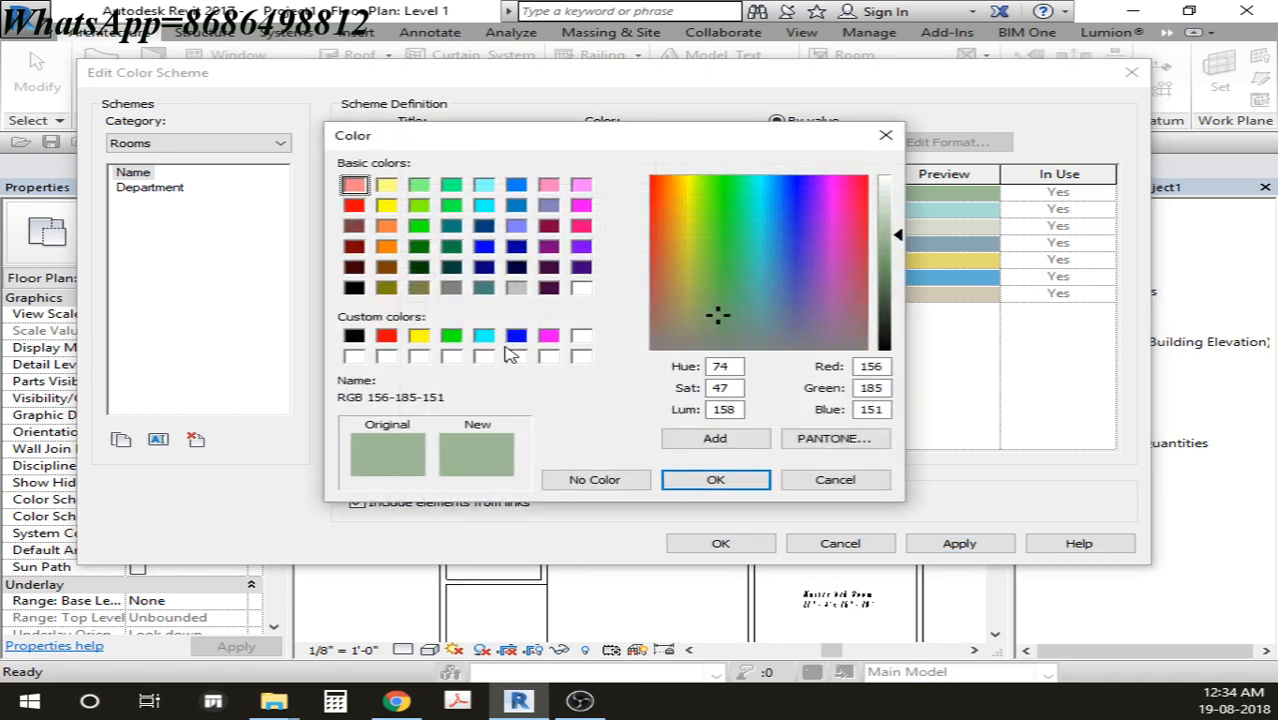
pyautogui.moveTo(530, 292)
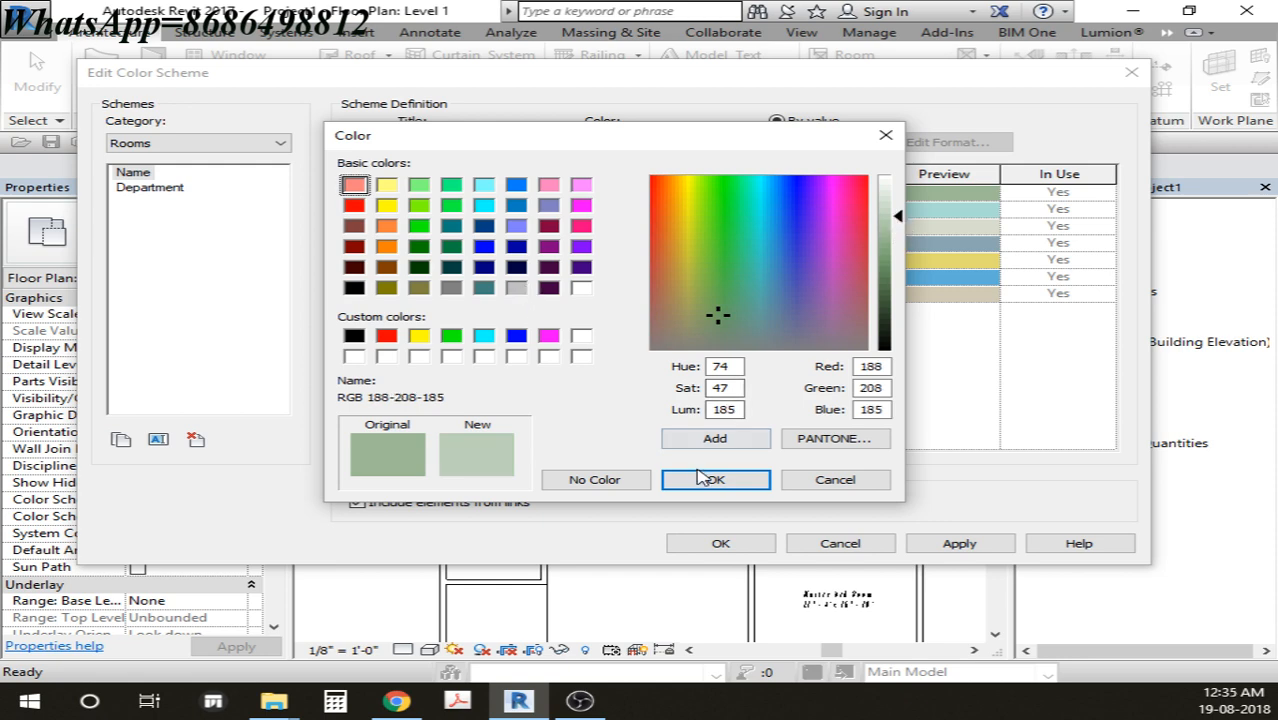
pyautogui.click(714, 480)
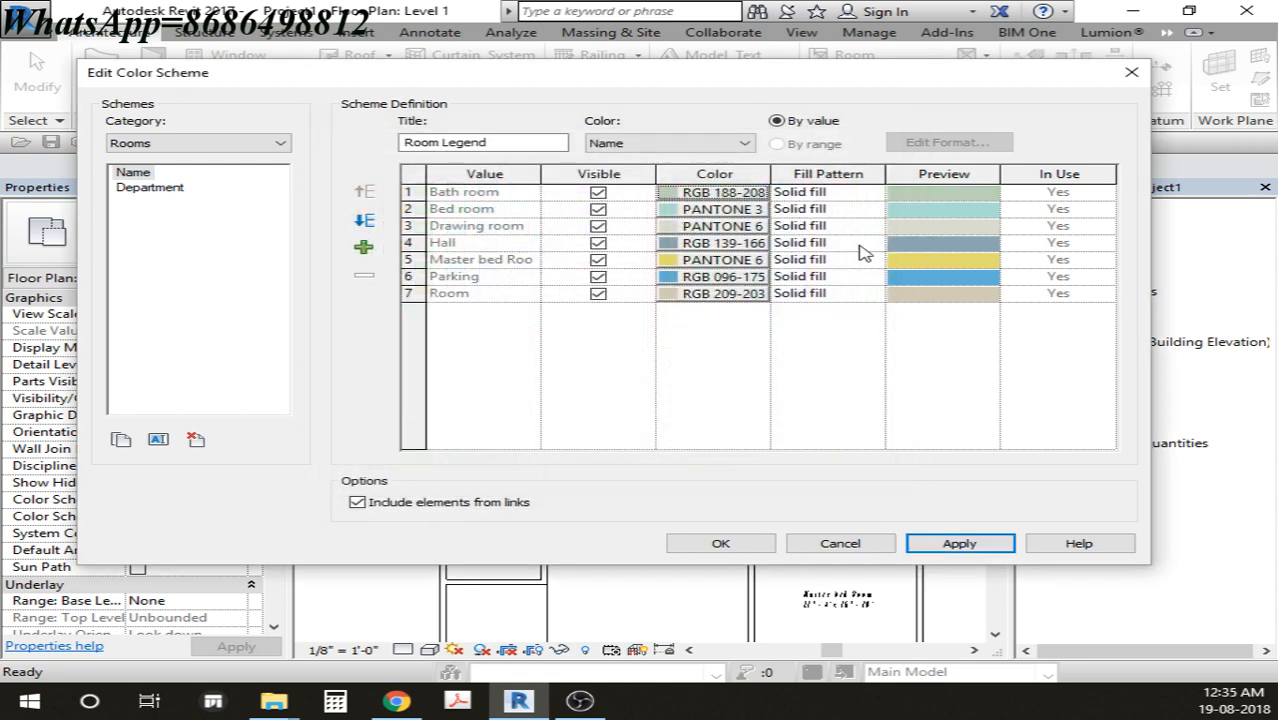
pyautogui.click(714, 242)
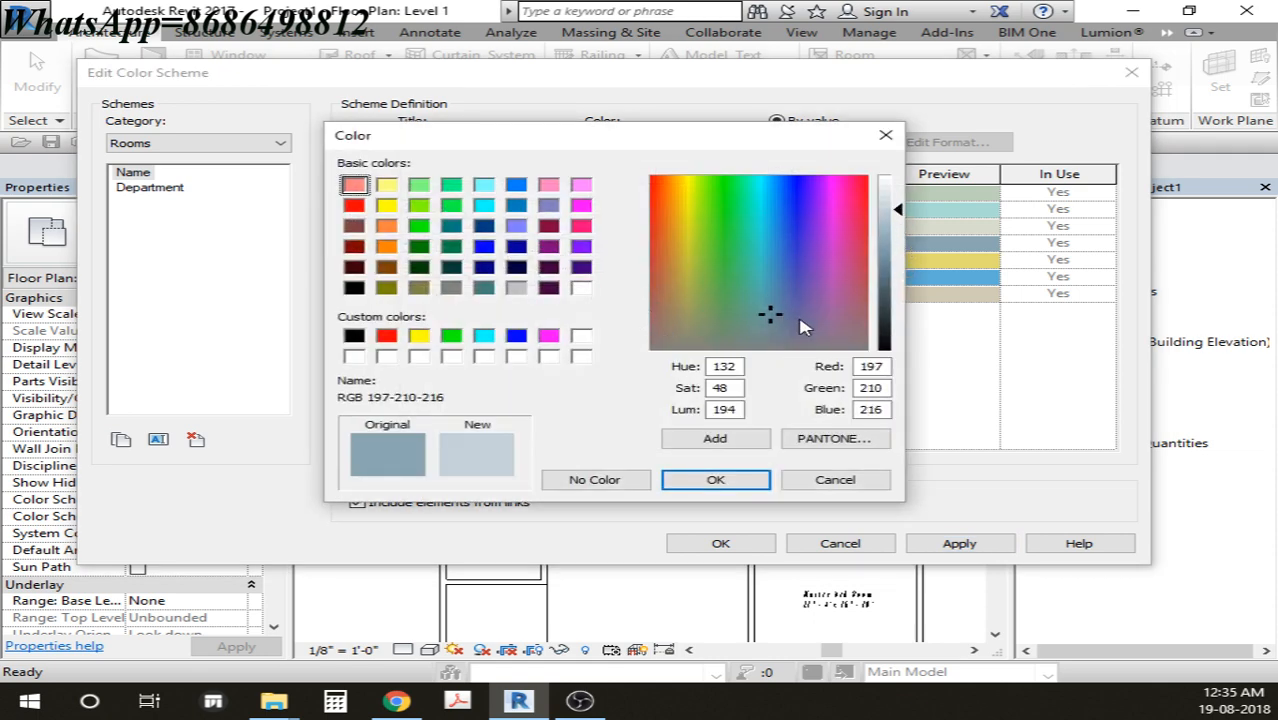
pyautogui.click(716, 480)
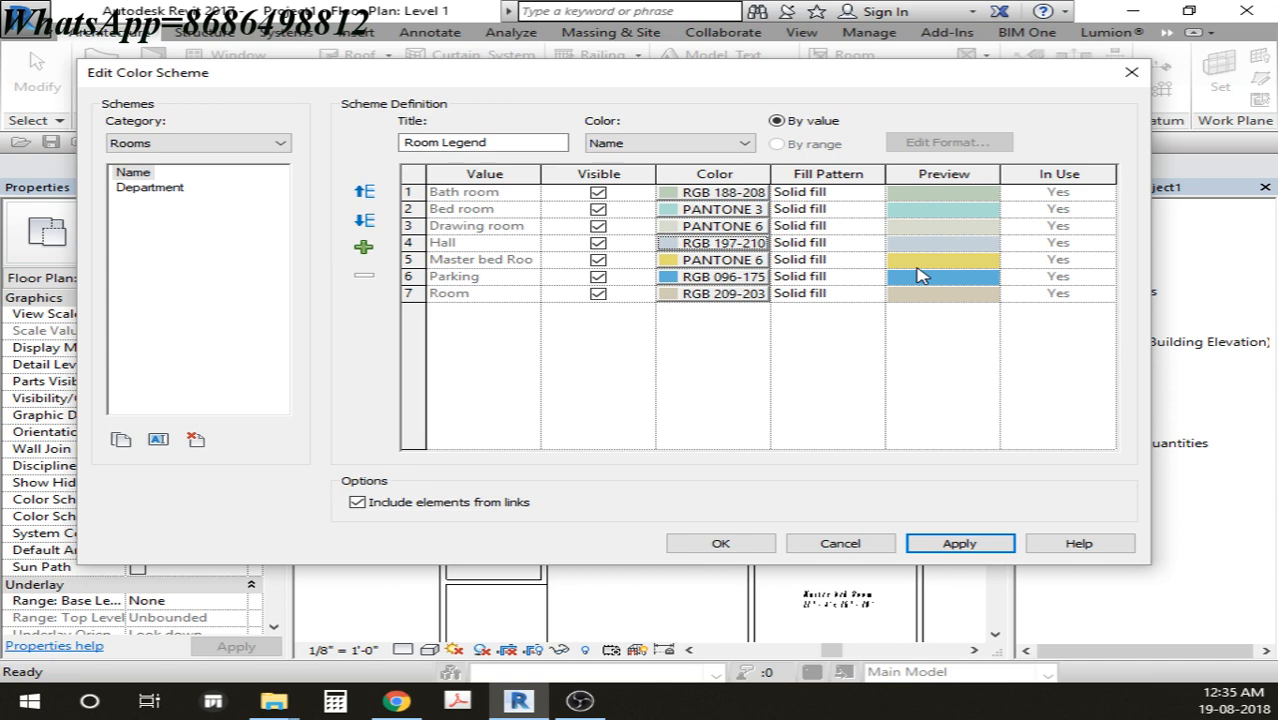
pyautogui.click(714, 276)
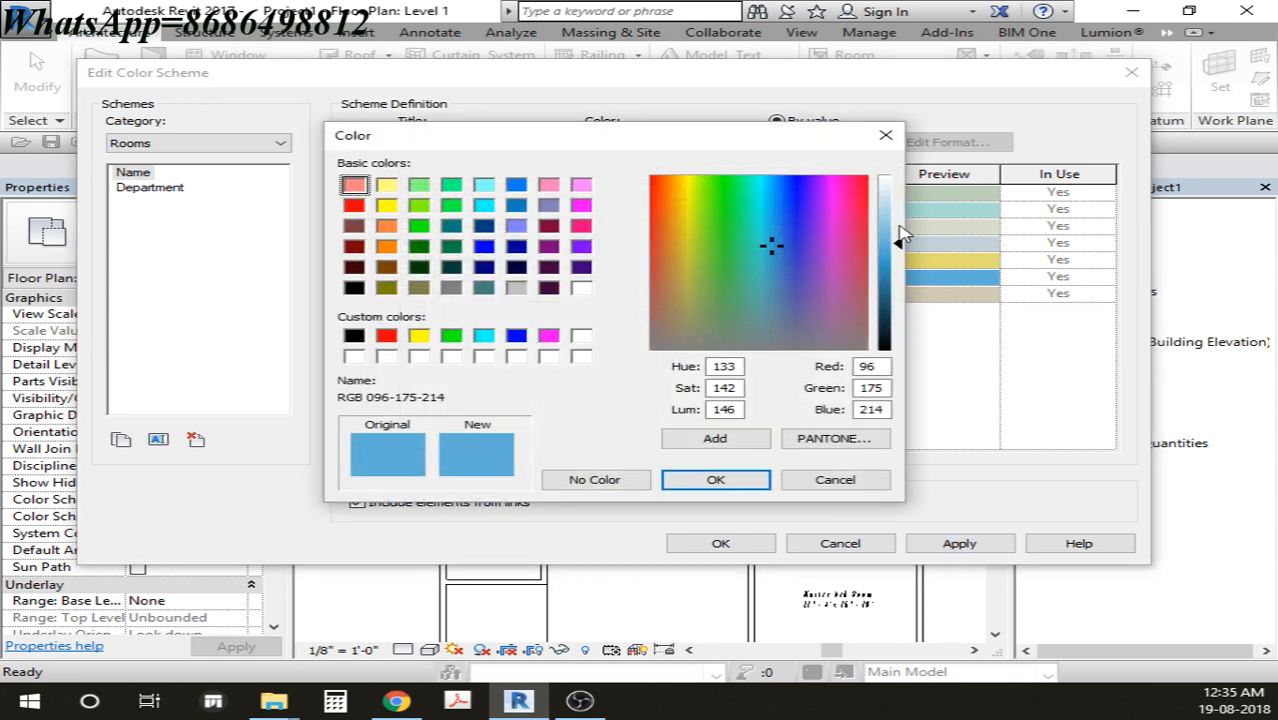
pyautogui.click(716, 480)
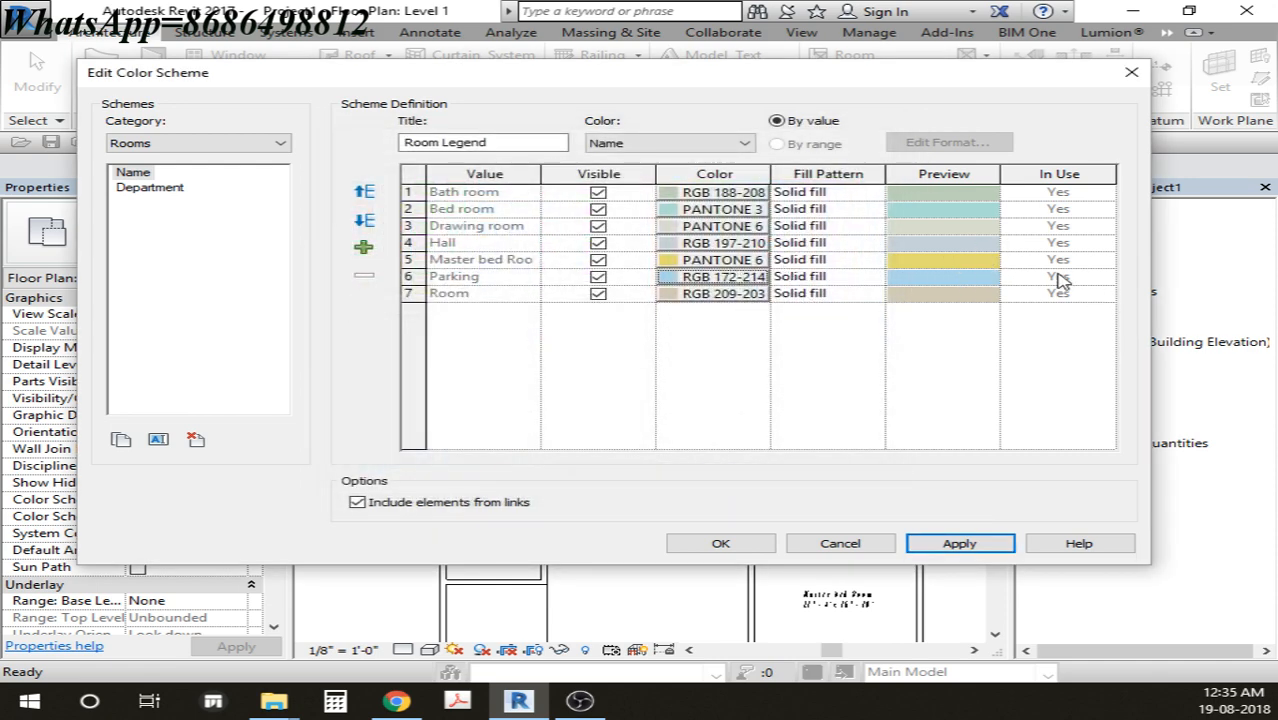
pyautogui.moveTo(876, 378)
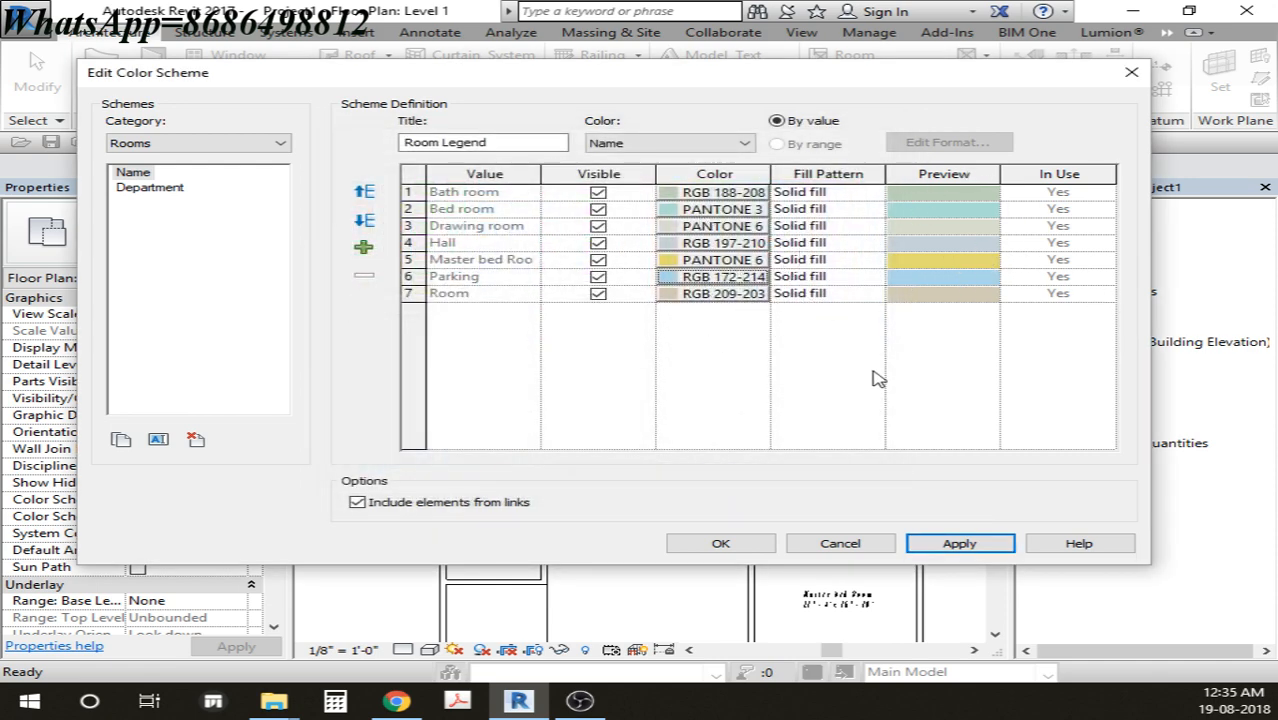
pyautogui.moveTo(720, 544)
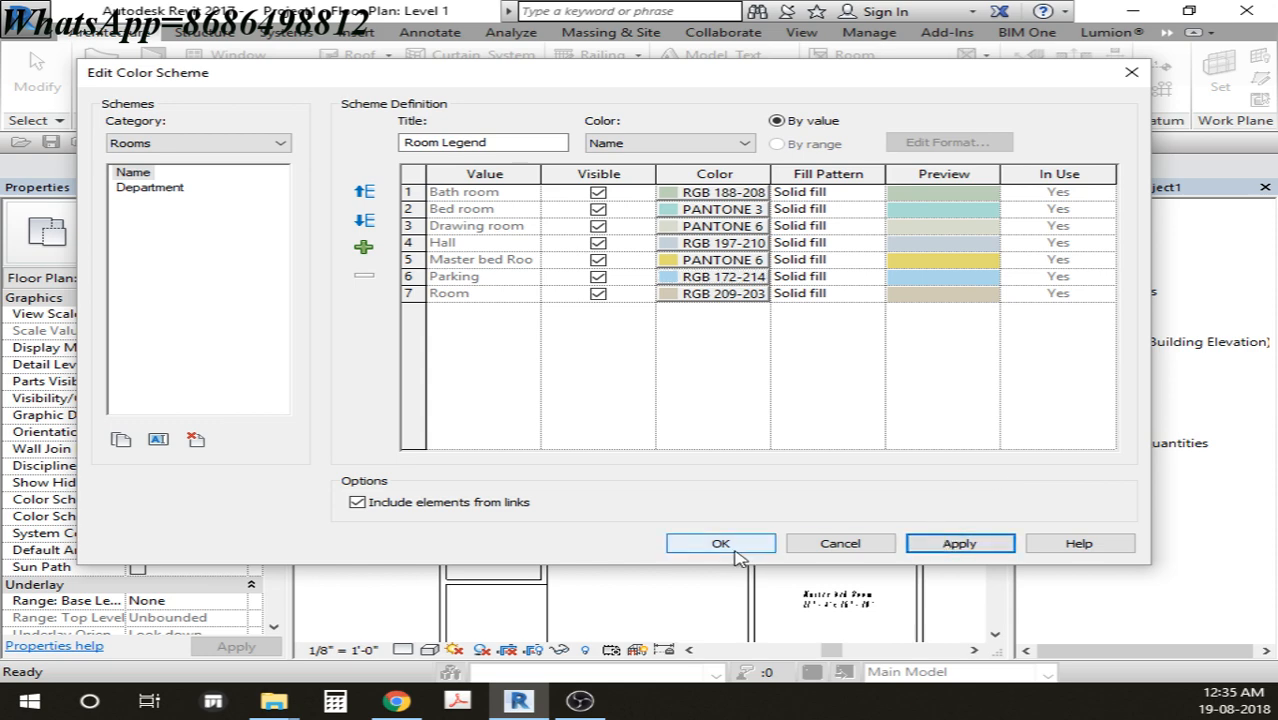
pyautogui.click(720, 544)
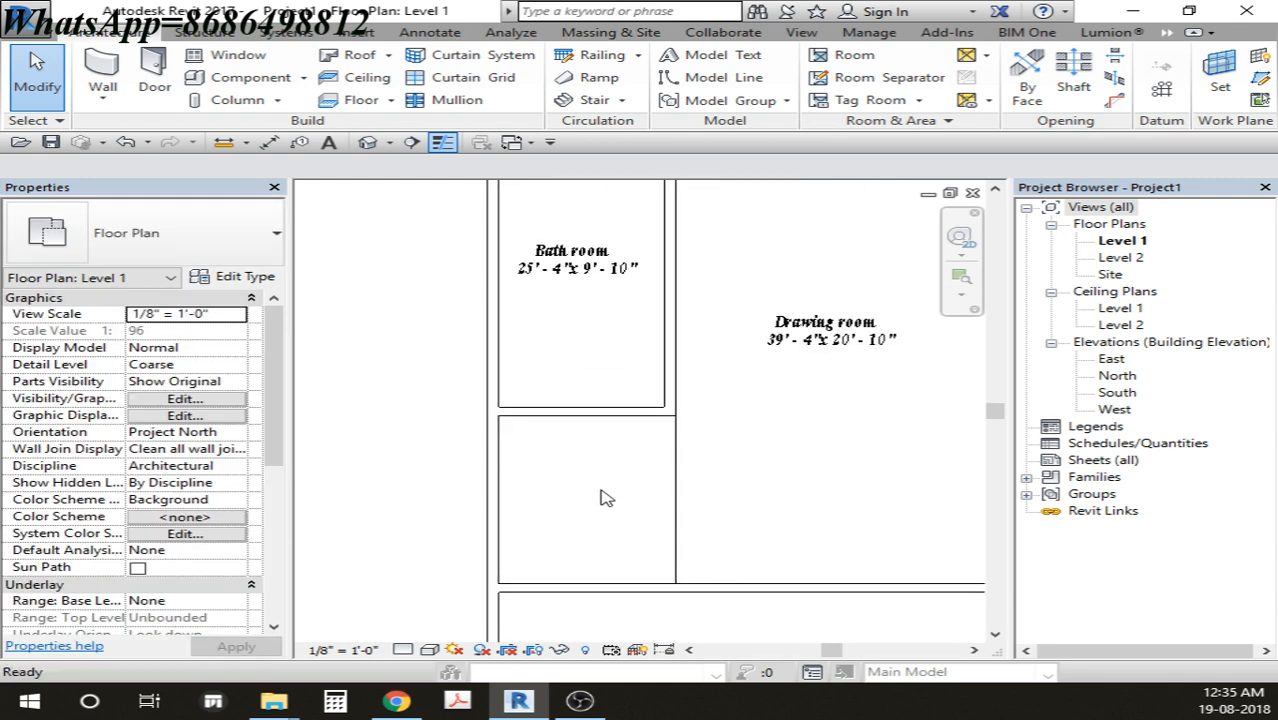
# Step: Rename the small room's tag below the Bath room to StoreRoom
pyautogui.click(598, 512)
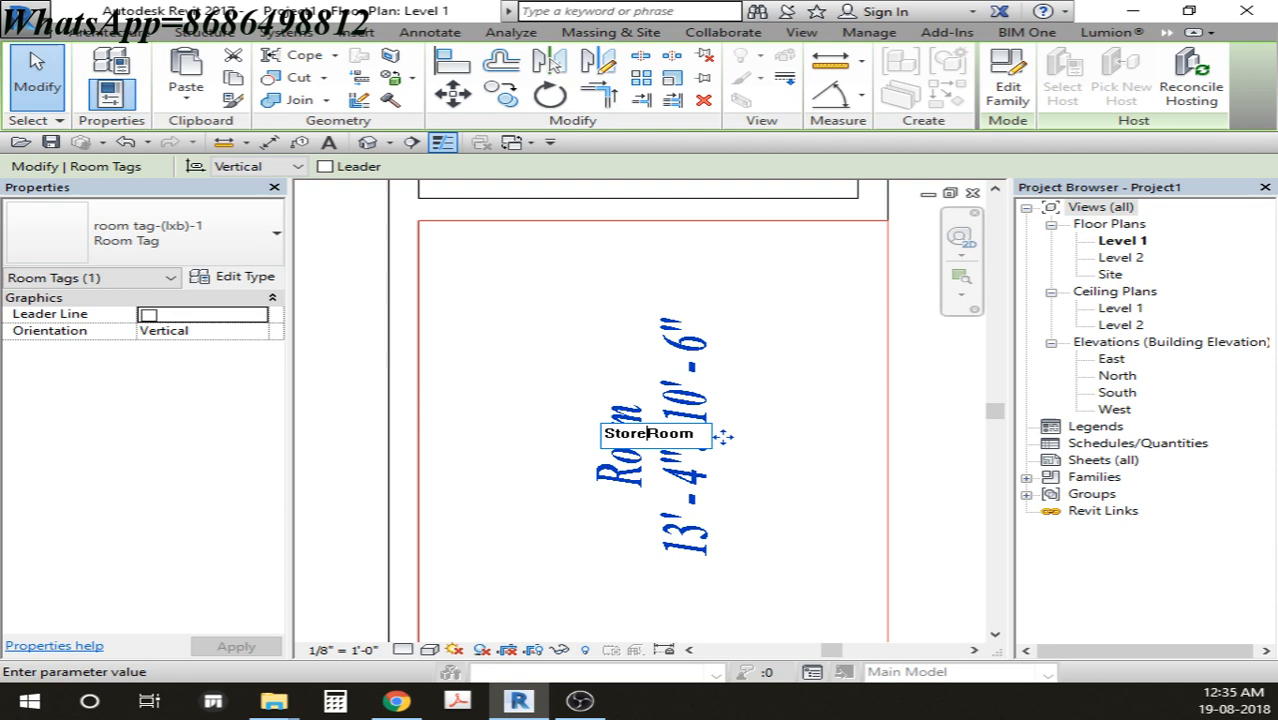
pyautogui.click(454, 420)
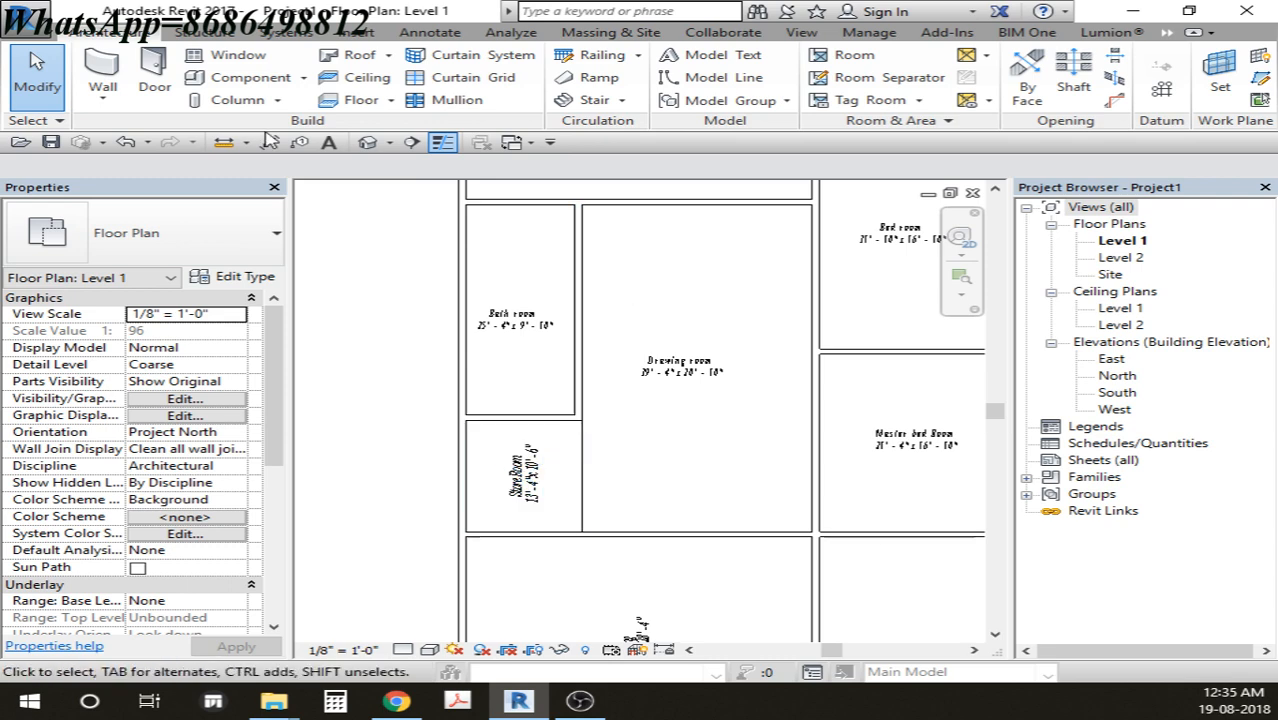
pyautogui.click(428, 32)
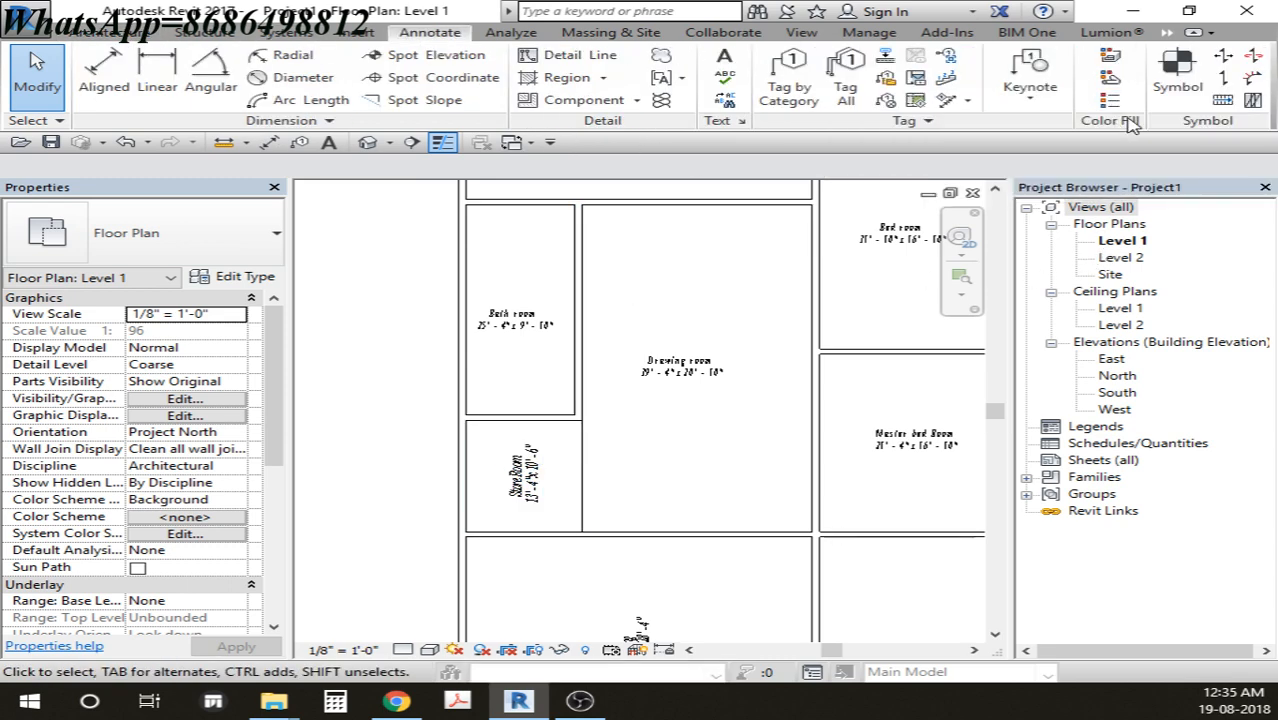
pyautogui.moveTo(1110, 100)
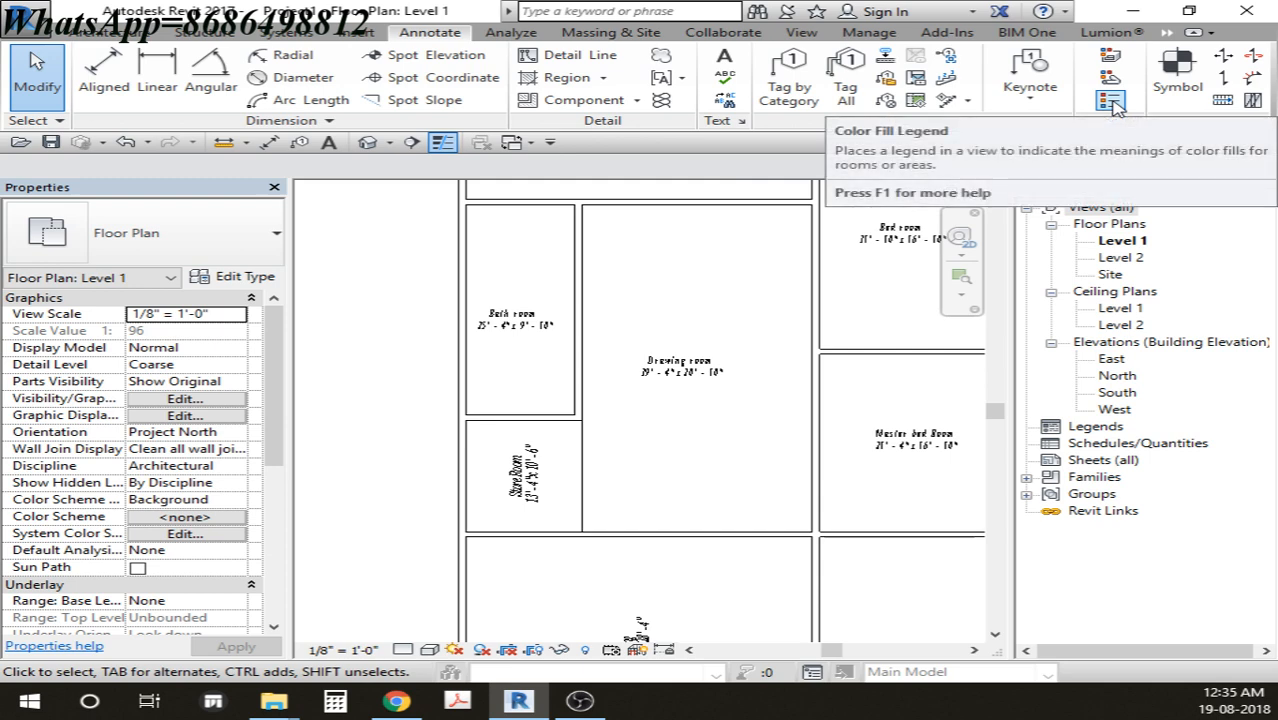
# Step: Add a Color Fill Legend for Rooms coloured by Name, listing all seven rooms including Store Room
pyautogui.click(1110, 104)
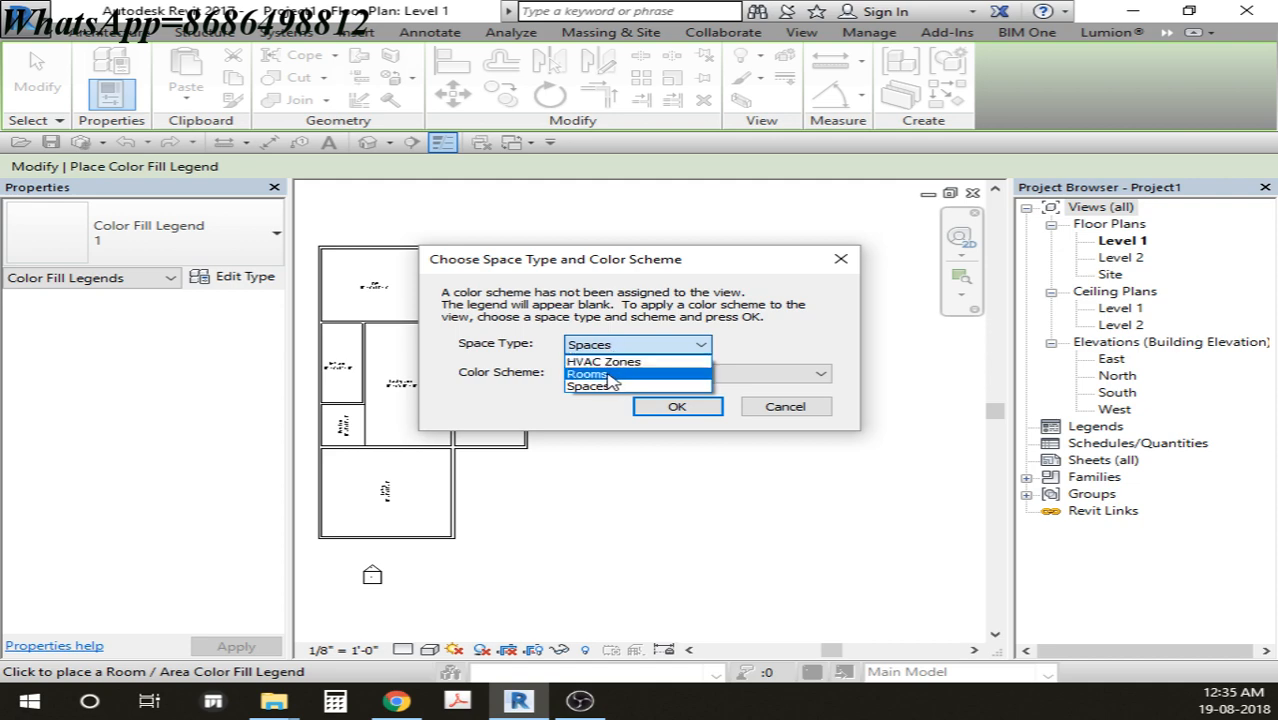
pyautogui.click(588, 374)
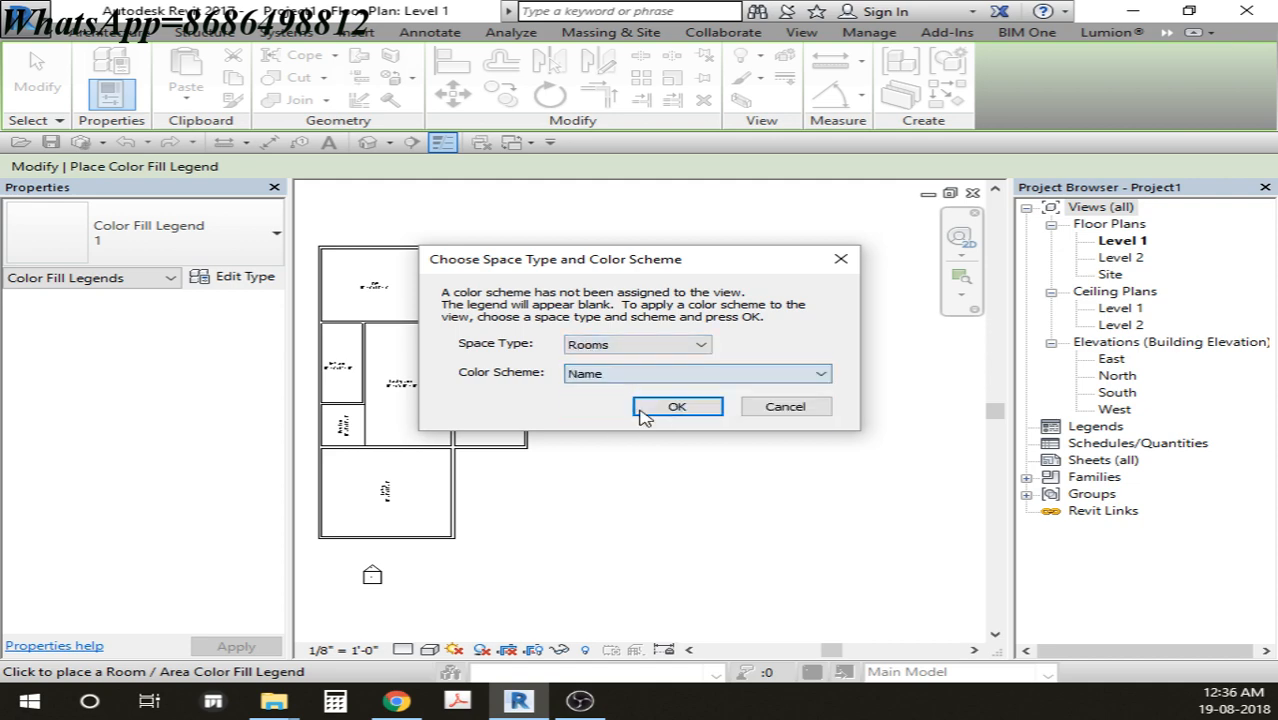
pyautogui.click(676, 406)
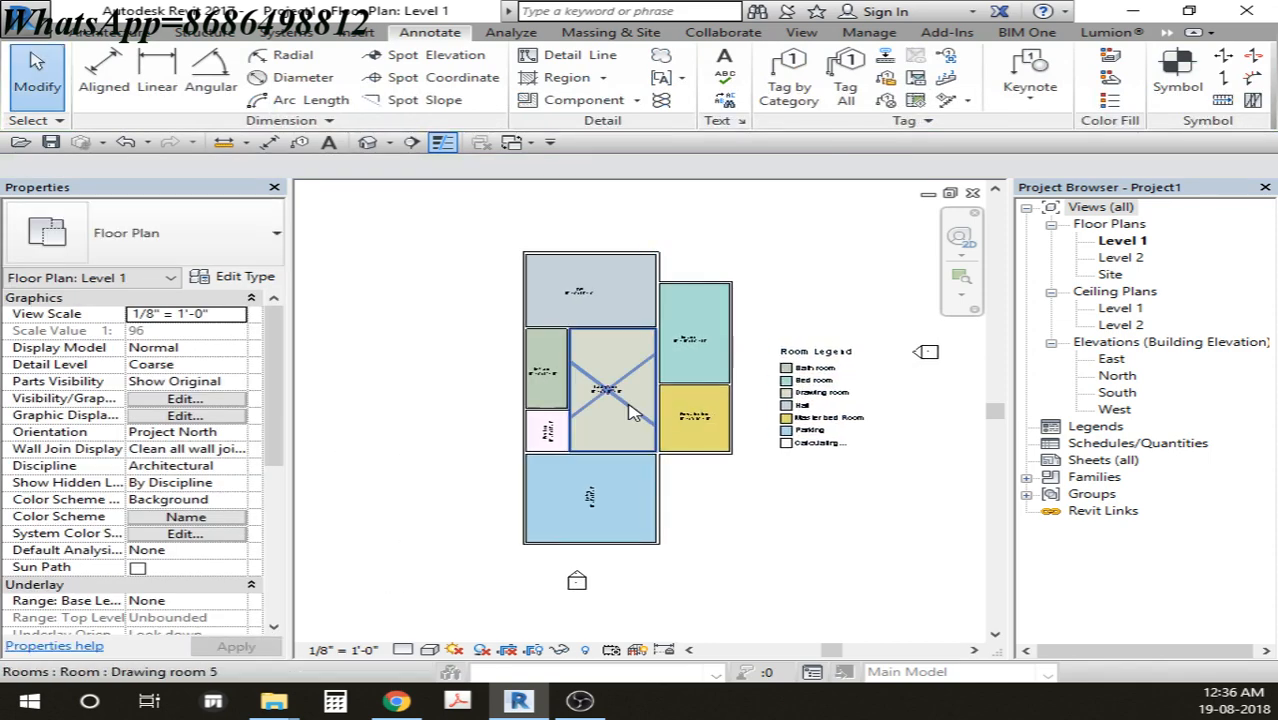
pyautogui.scroll(3)
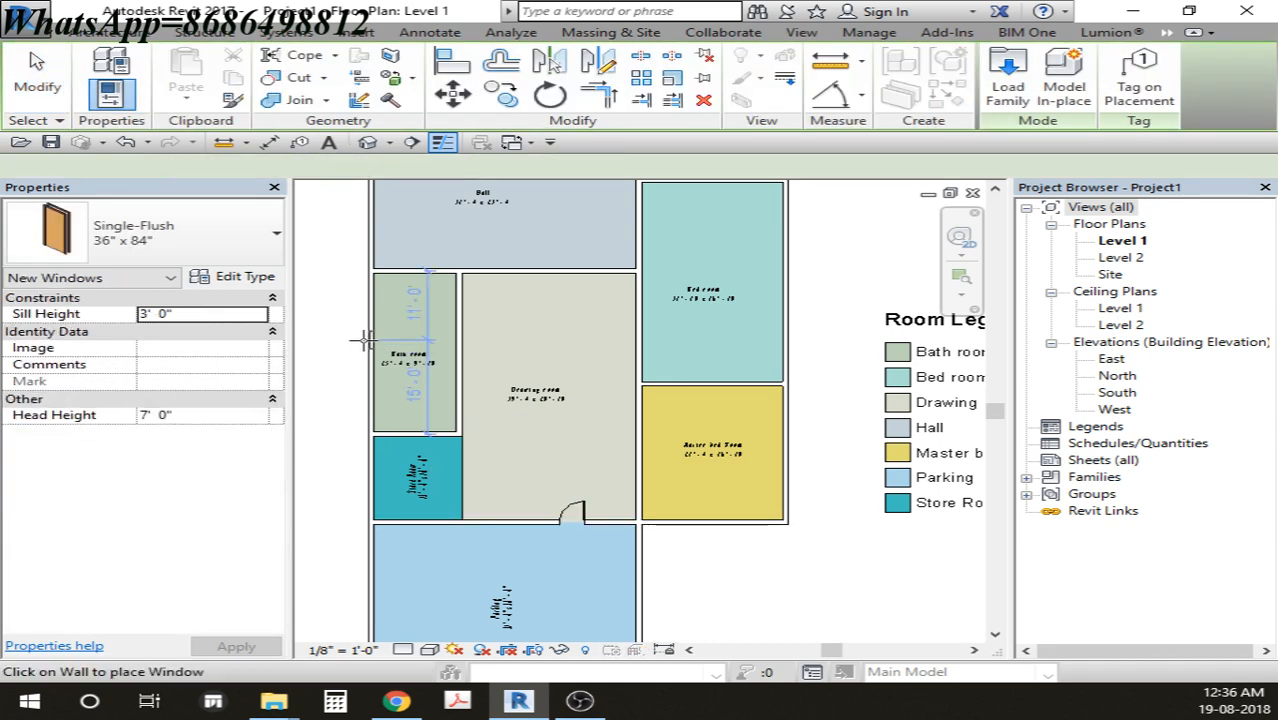
# Step: Select the Hall room tag, then grab the Room Legend and drag it up toward the plan
pyautogui.click(428, 32)
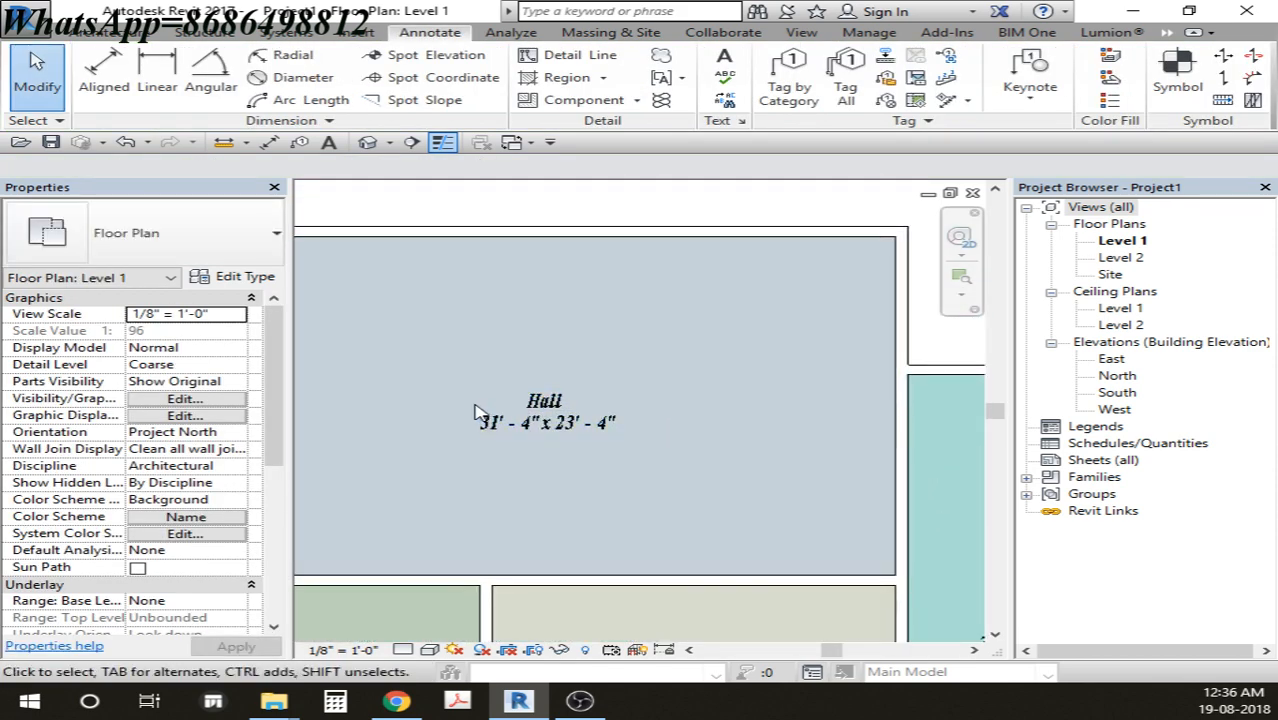
pyautogui.click(544, 410)
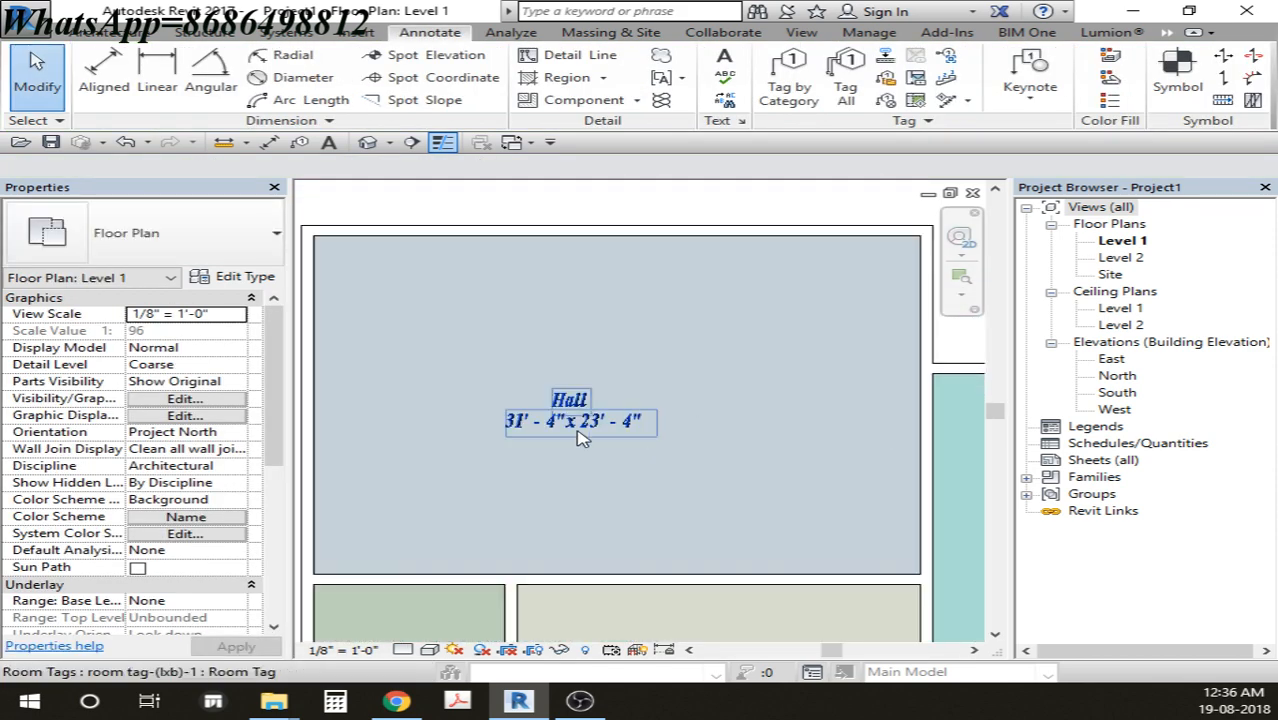
pyautogui.click(800, 434)
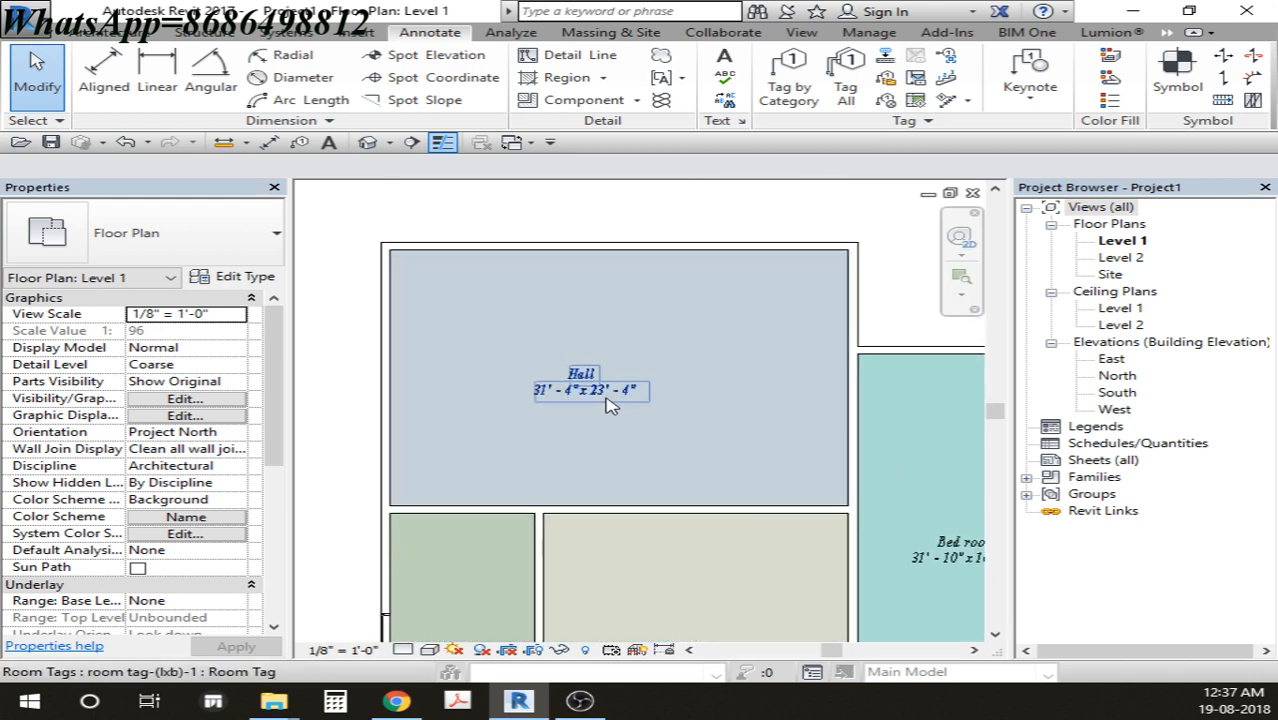
pyautogui.click(704, 420)
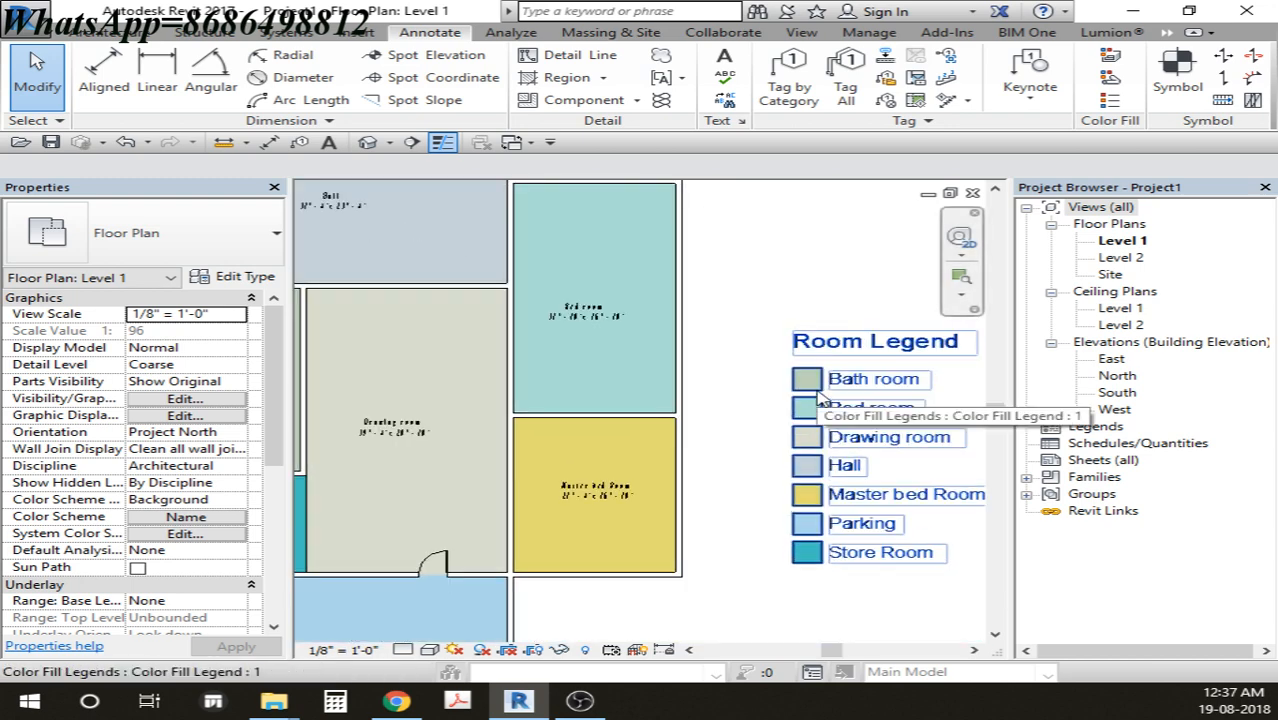
pyautogui.click(884, 340)
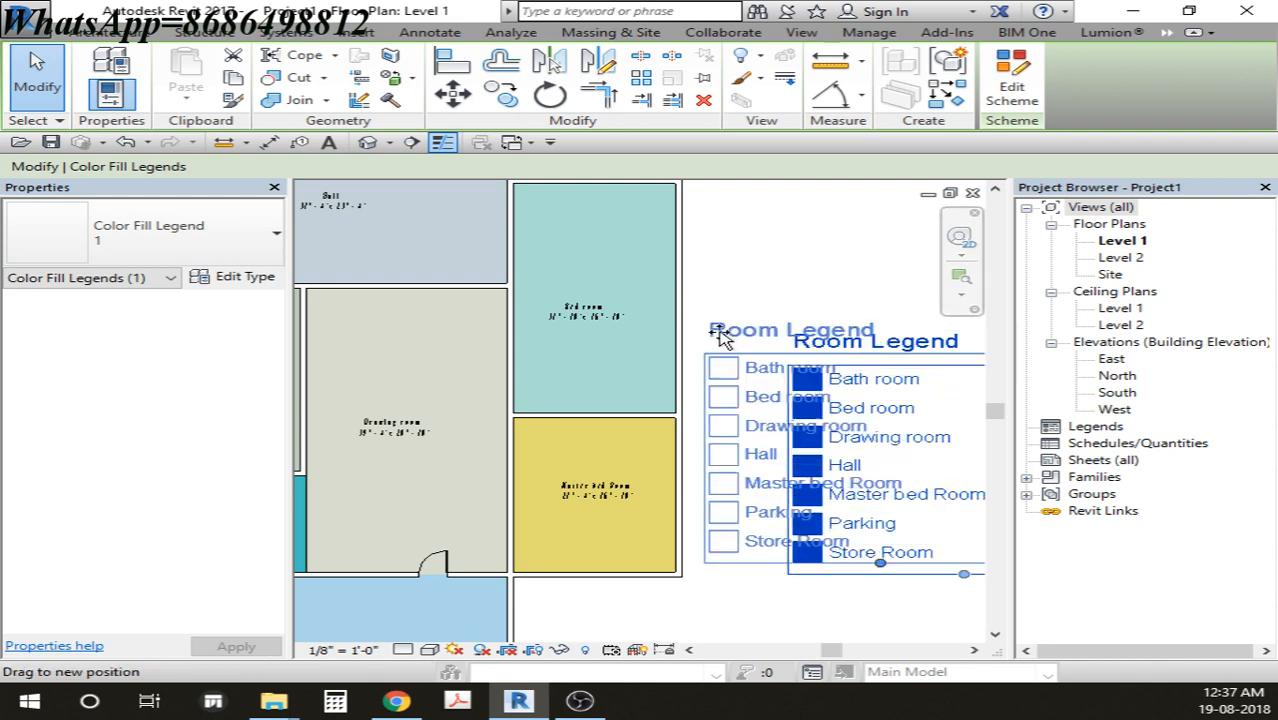